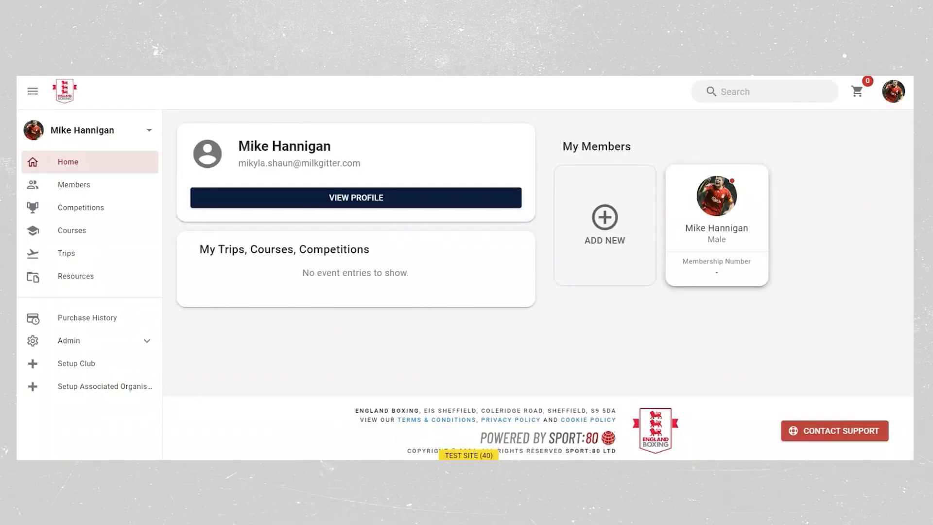
mouse_move(535, 336)
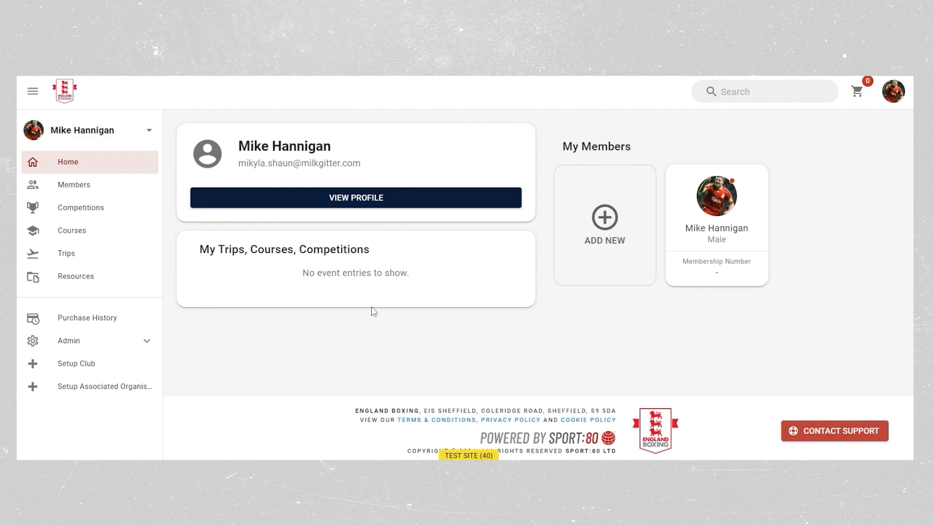
click(74, 185)
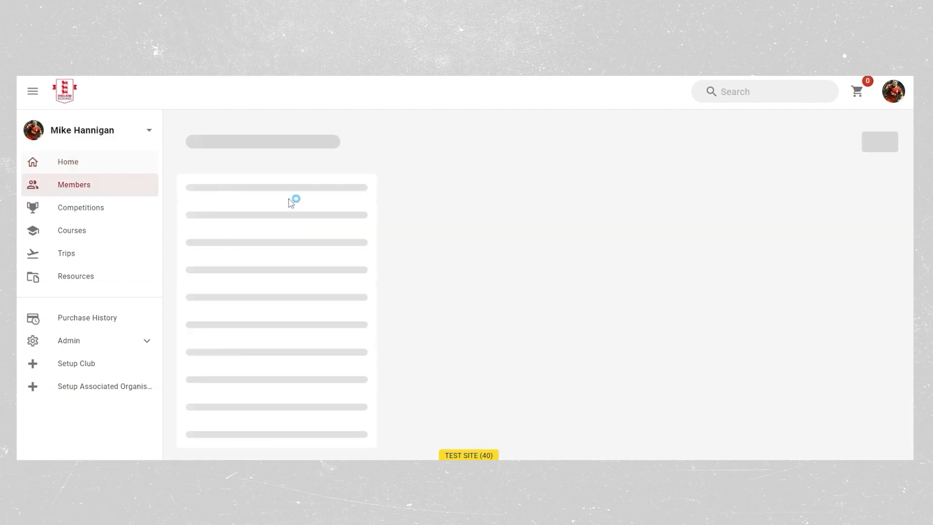
click(197, 233)
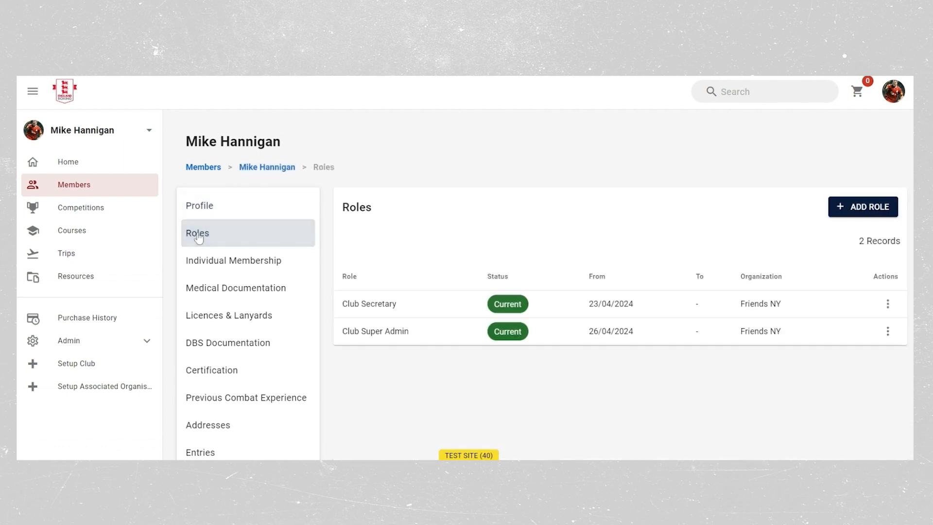
mouse_move(406, 377)
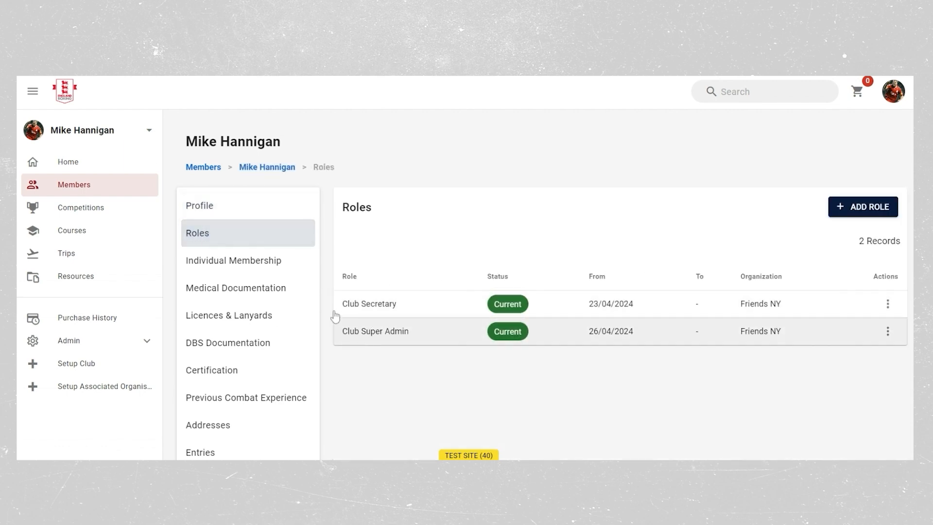
mouse_move(146, 133)
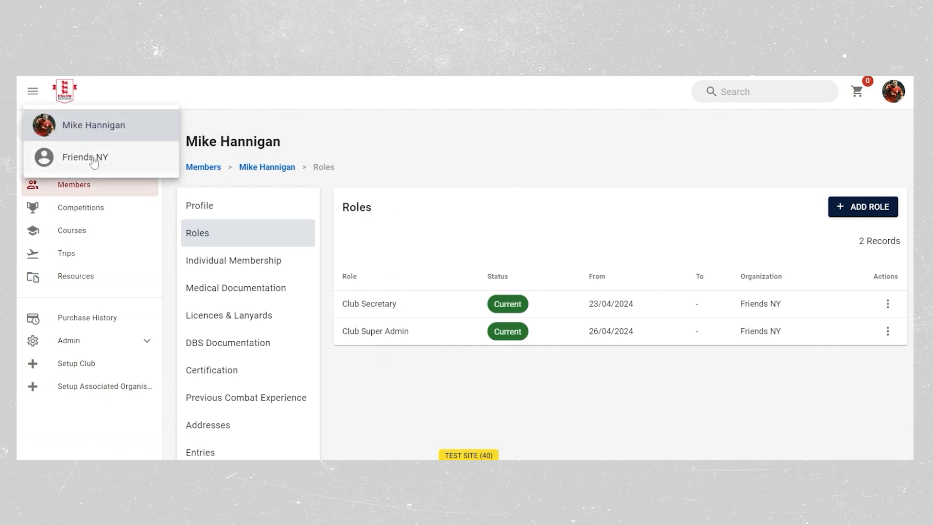
Switch to the Friends NY account and start a new trip permit request under Permits.
click(86, 157)
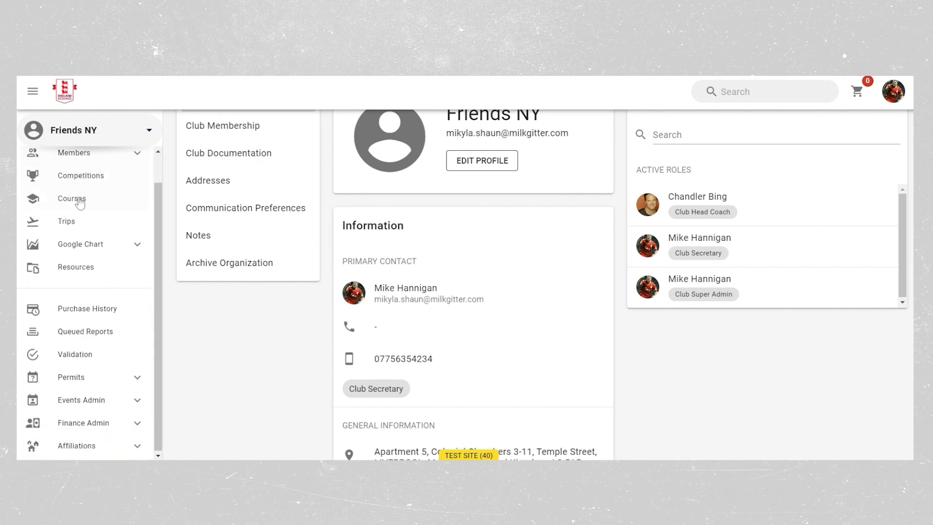
click(70, 376)
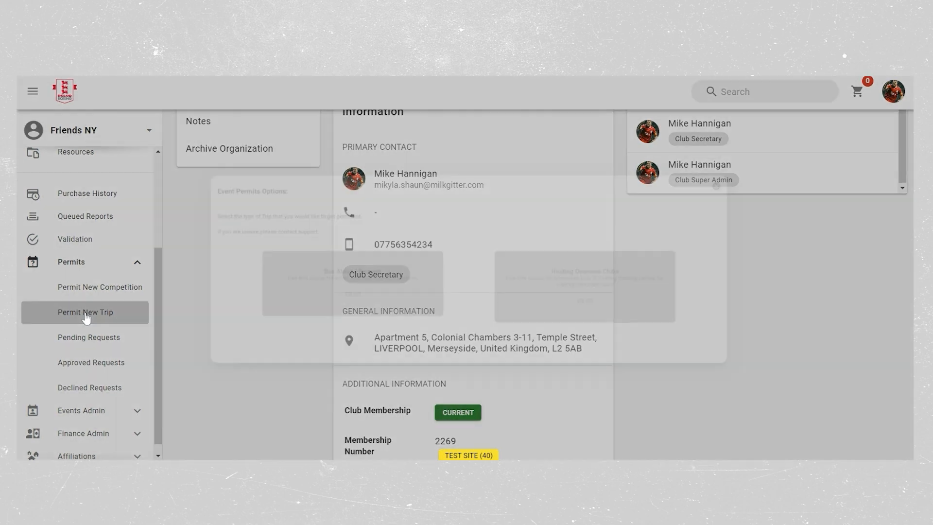
click(86, 312)
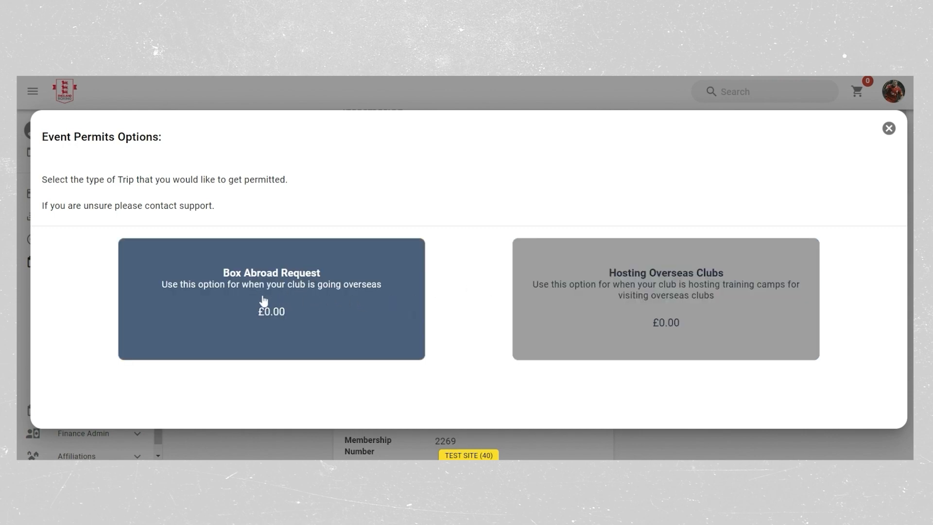
Choose a Box Abroad Request and accept the platform terms and conditions.
click(271, 299)
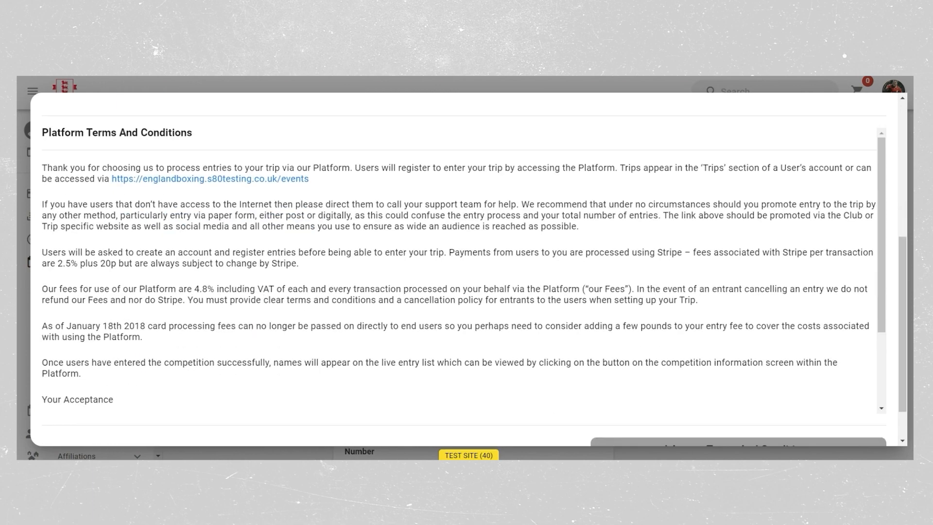
scroll(down, 3)
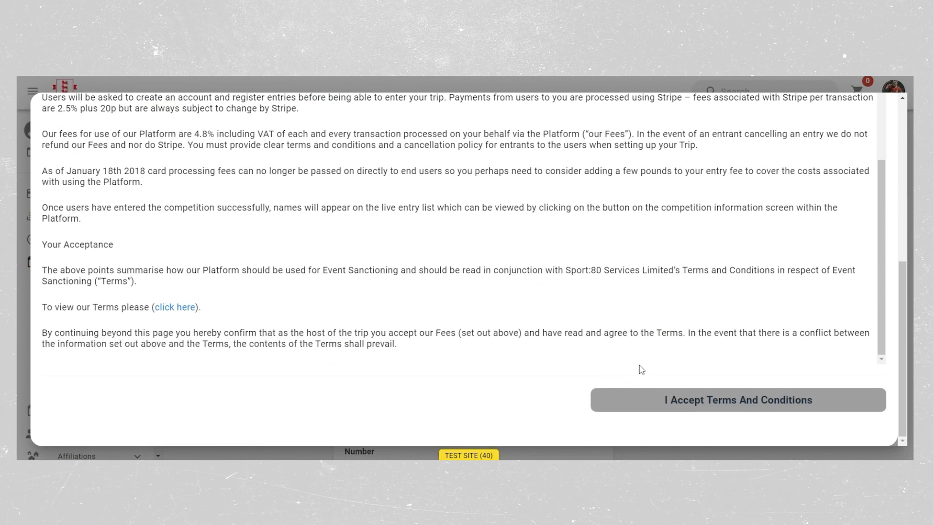
click(738, 400)
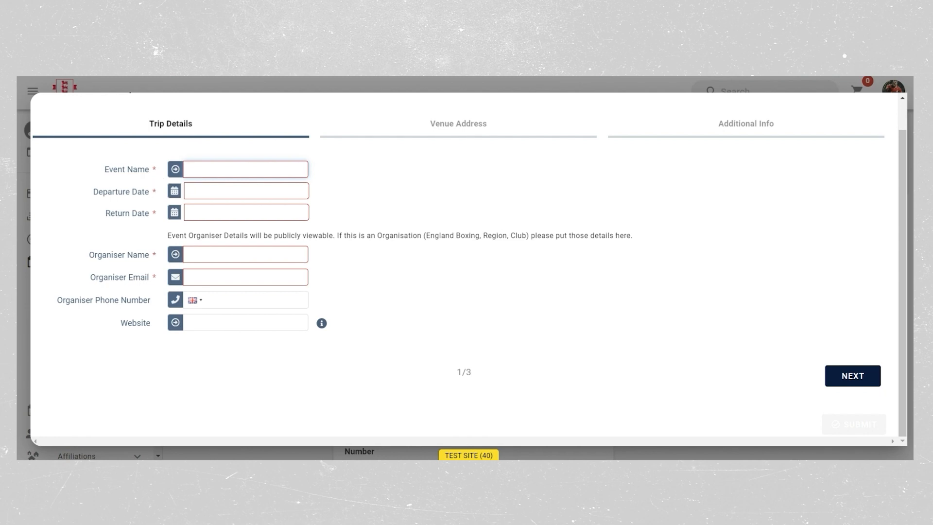
Enter Friends Trip, 2024-06-07 to 2024-06-14, with organiser details and continue to the venue step.
click(245, 169)
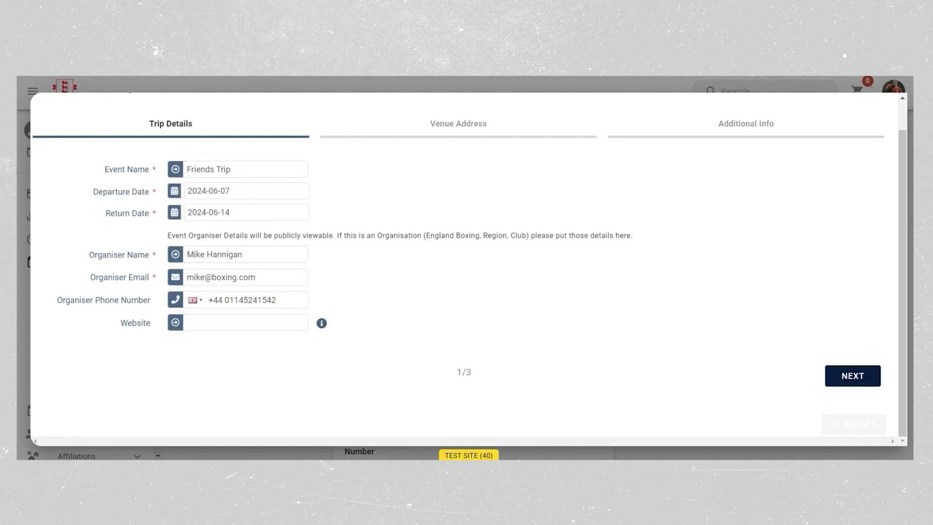
click(458, 124)
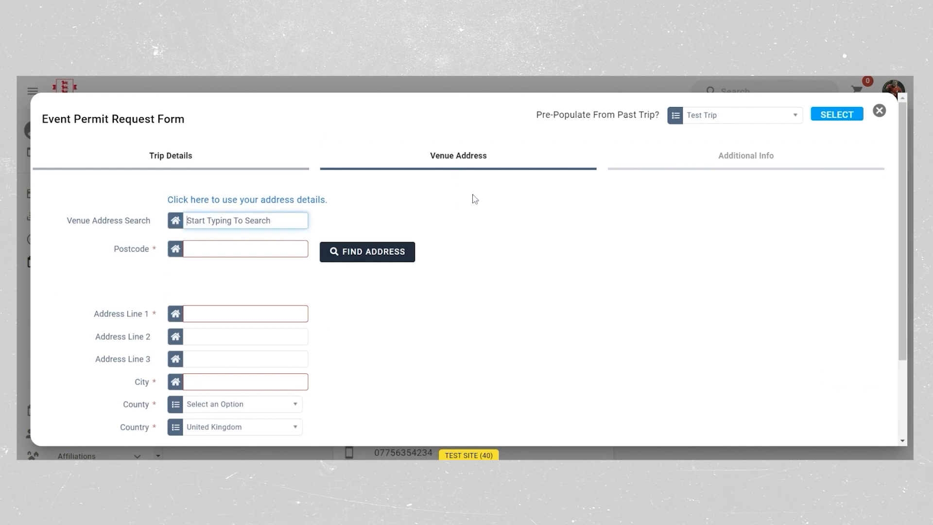
Enter the venue as Empire State Building, Main Street, New York, USA, zip 015423, and continue.
scroll(down, 3)
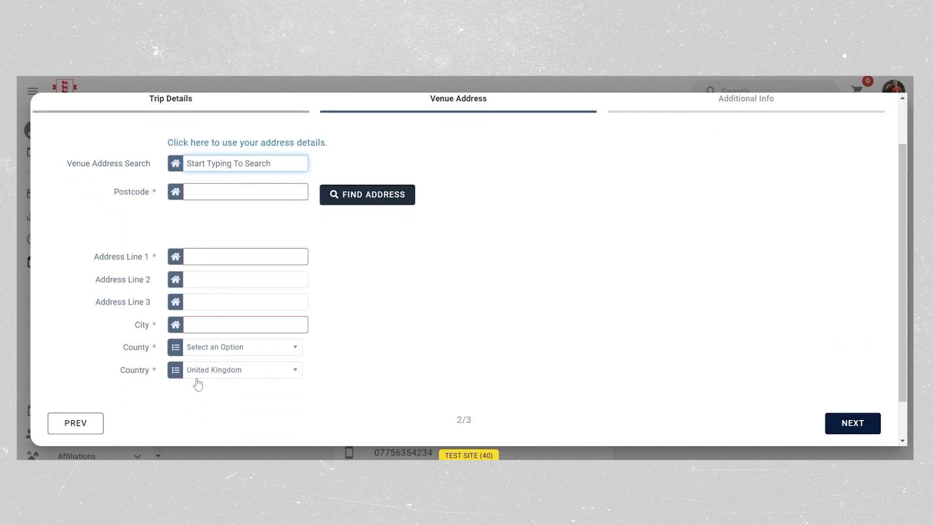
click(242, 369)
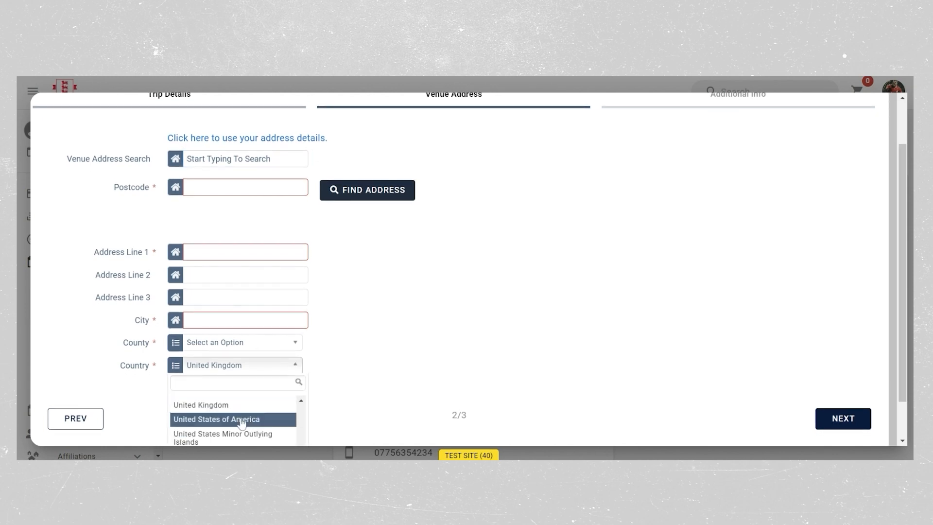
click(216, 419)
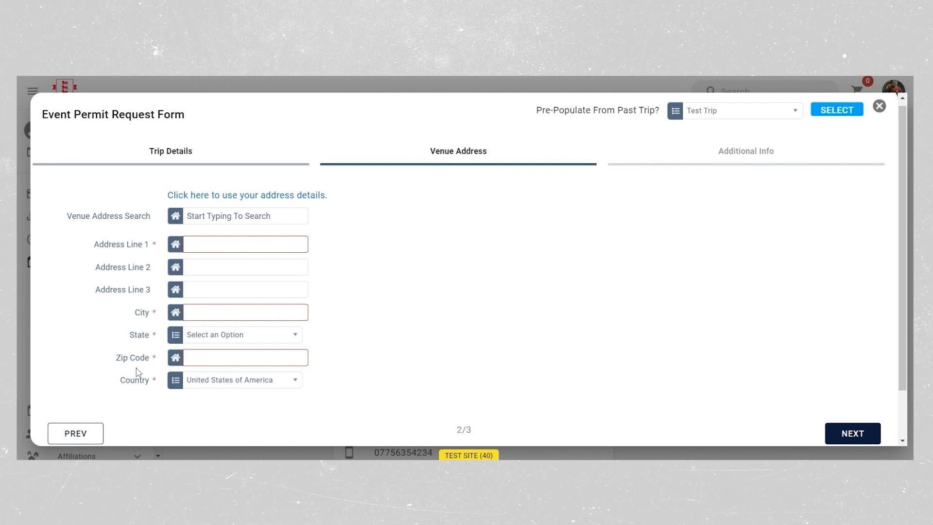
click(245, 356)
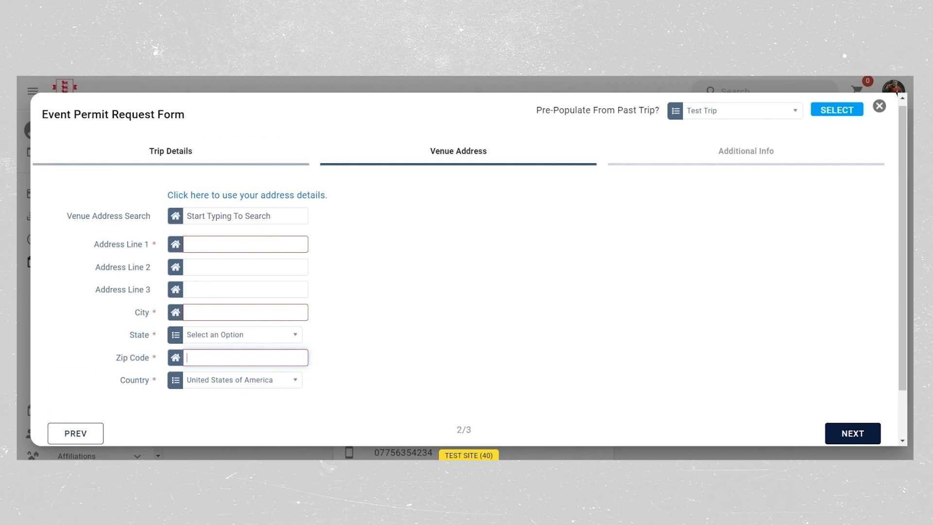
text(Empire)
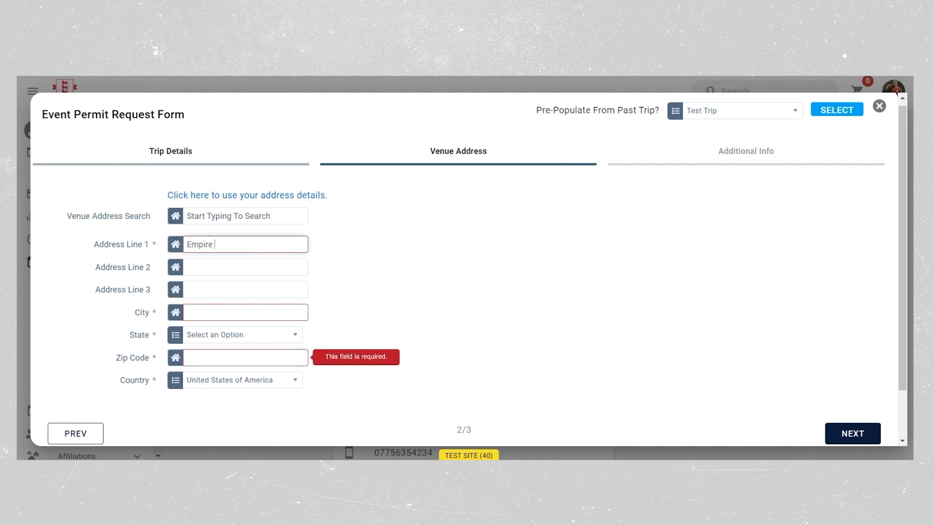
text(State Building)
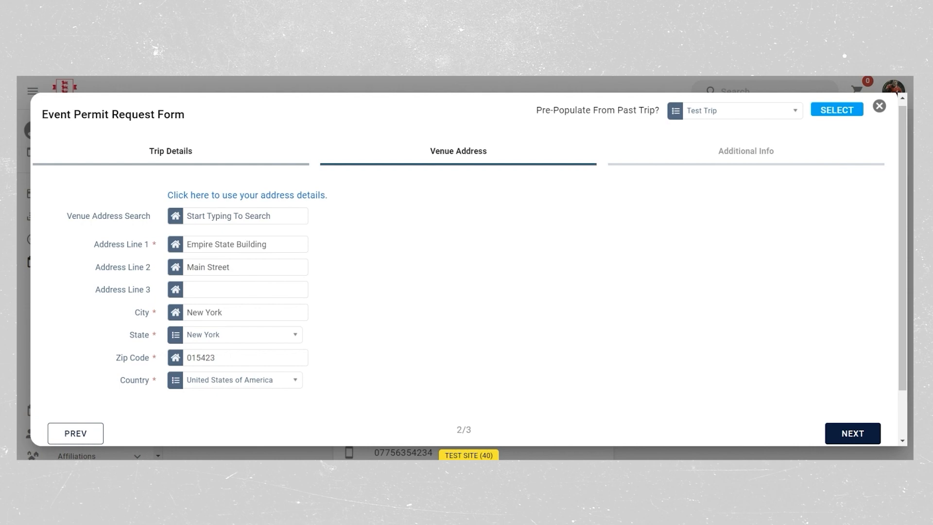
click(746, 151)
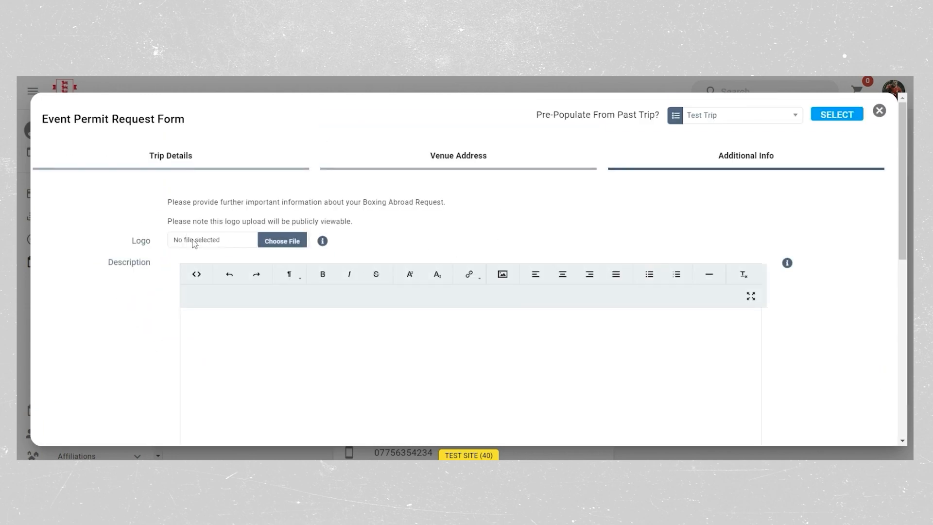
Agree to medical provisions, attach Rule-Book-Final.pdf as travel insurance and submit the request.
scroll(down, 3)
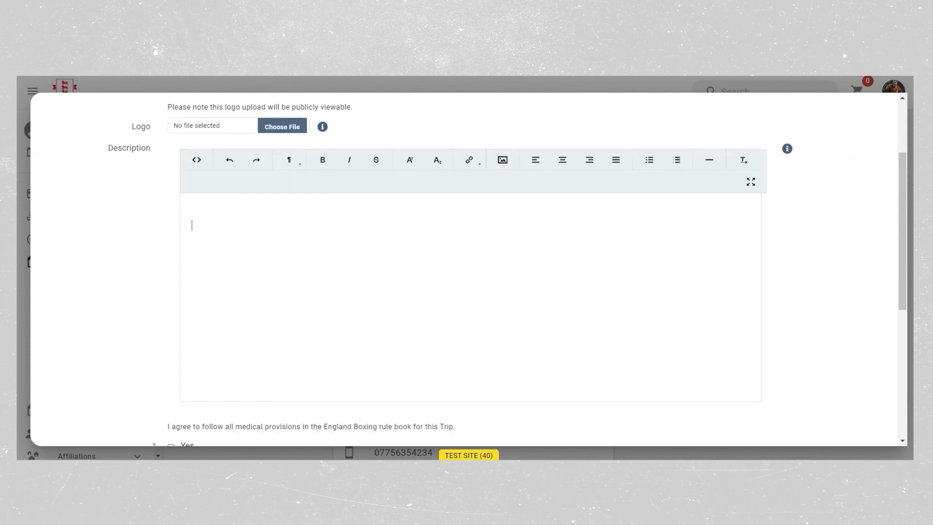
scroll(down, 3)
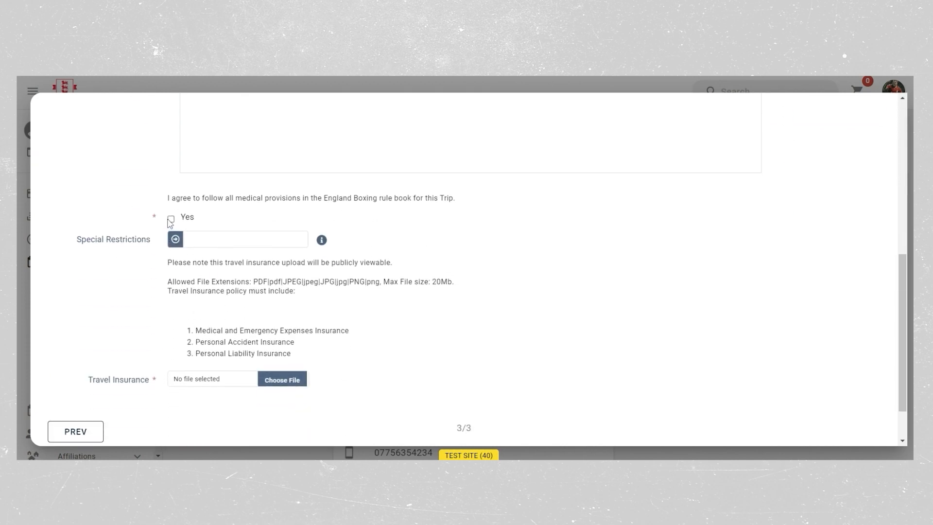
click(171, 219)
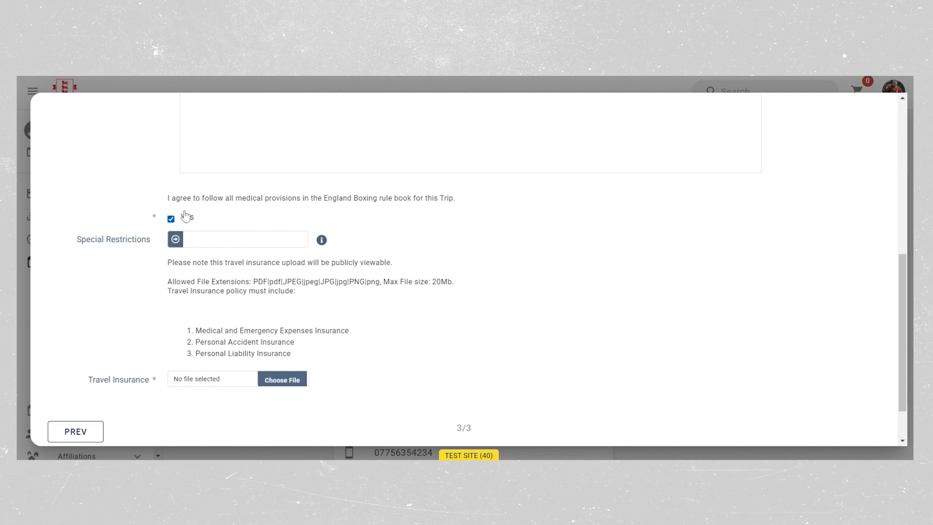
scroll(down, 3)
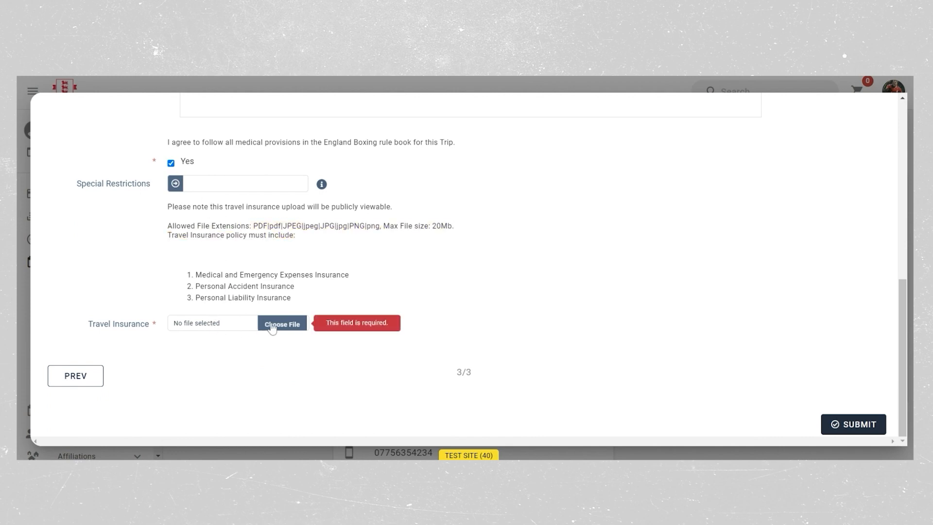
click(282, 326)
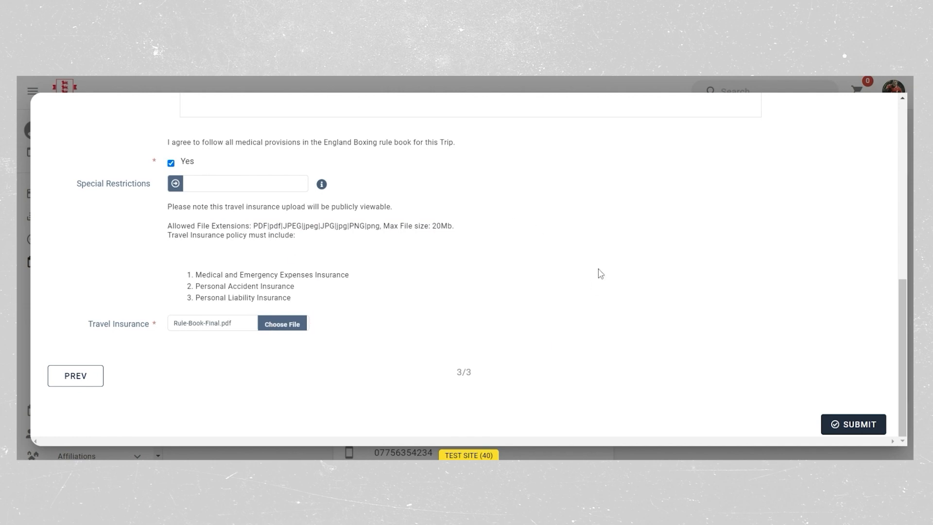
mouse_move(691, 296)
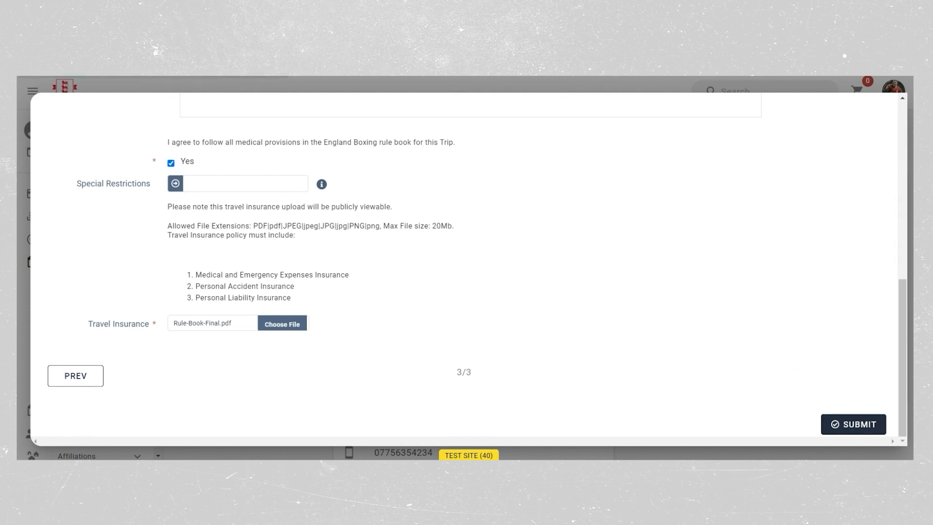
click(853, 425)
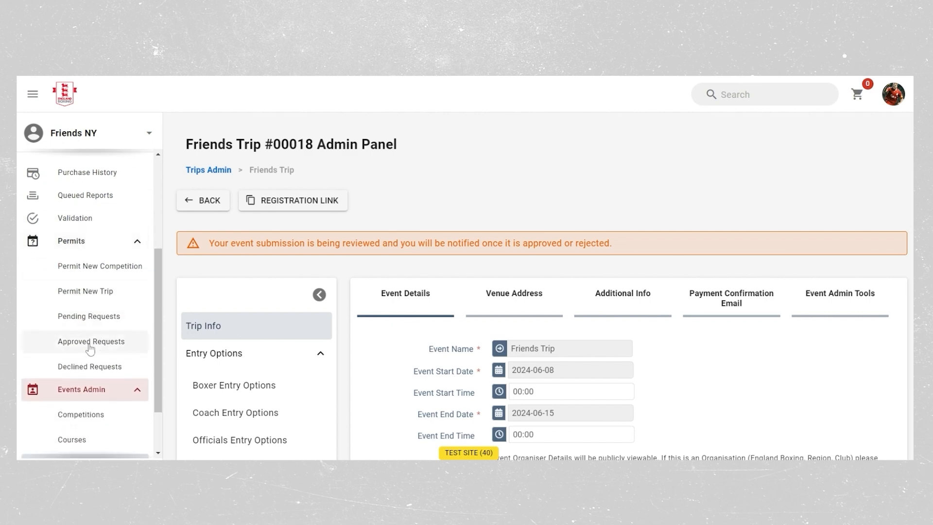
Look through the declined, approved and pending permit requests for Friends NY.
click(89, 370)
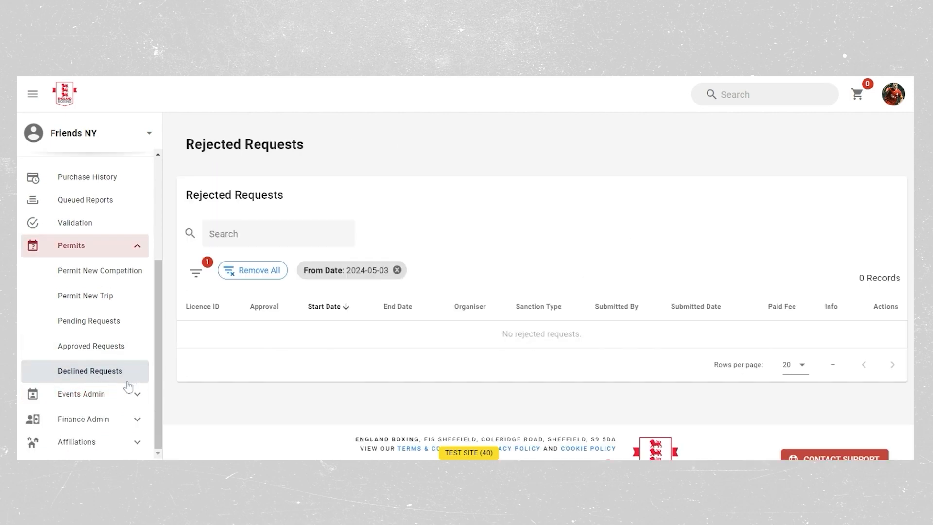
click(91, 346)
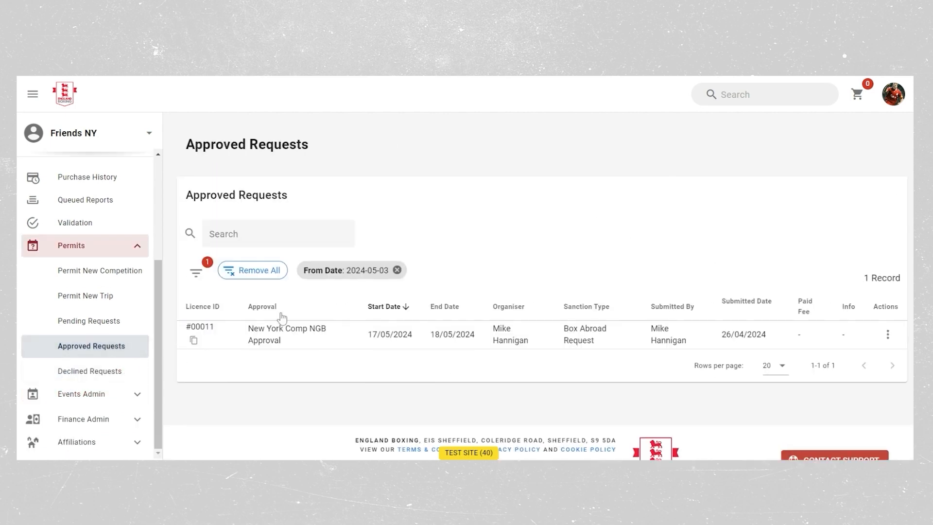
click(88, 321)
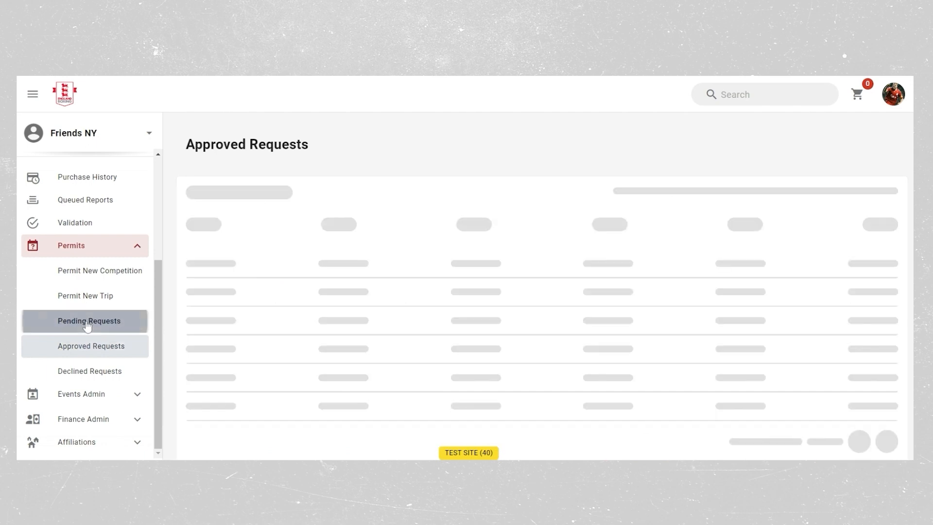
click(89, 324)
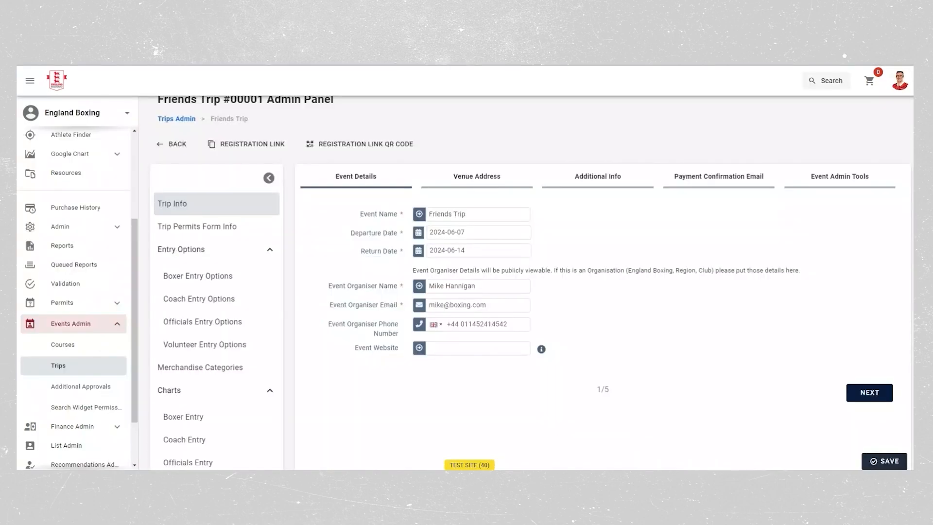
mouse_move(293, 234)
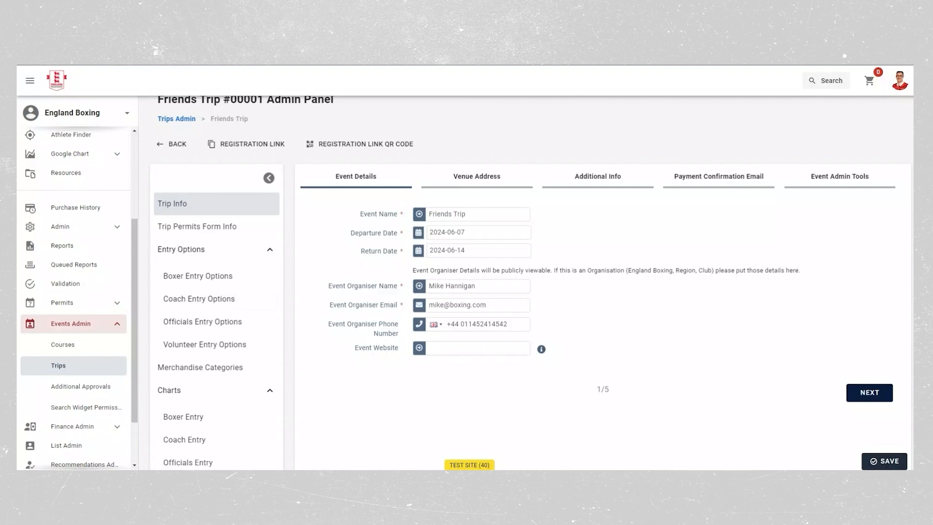
mouse_move(49, 352)
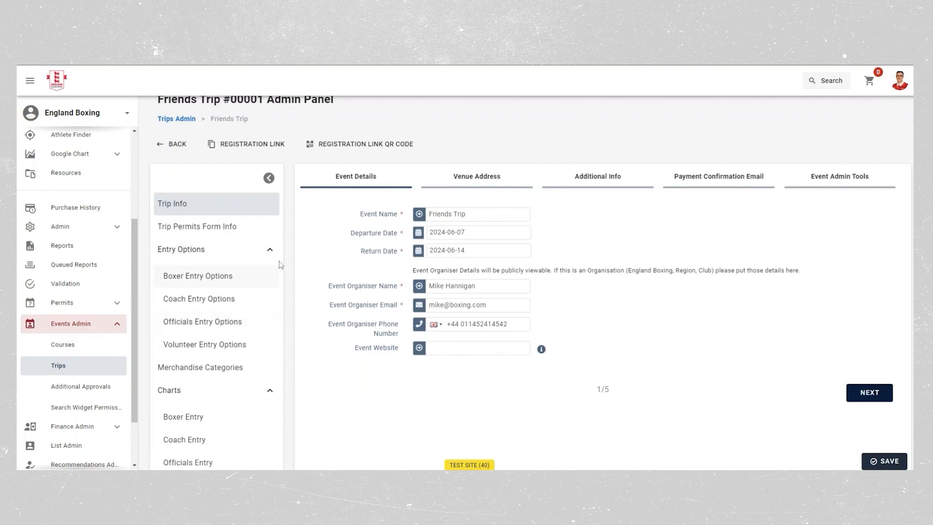
mouse_move(288, 253)
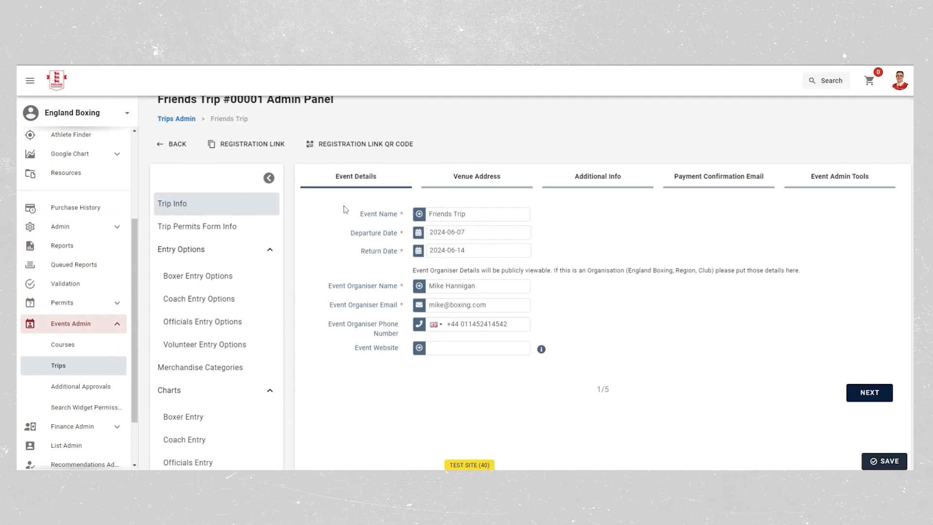
mouse_move(450, 202)
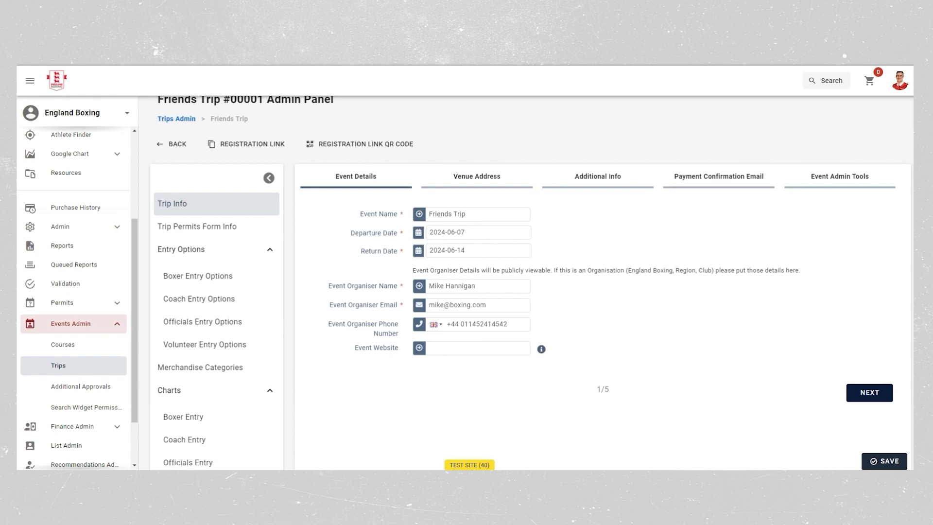
mouse_move(454, 202)
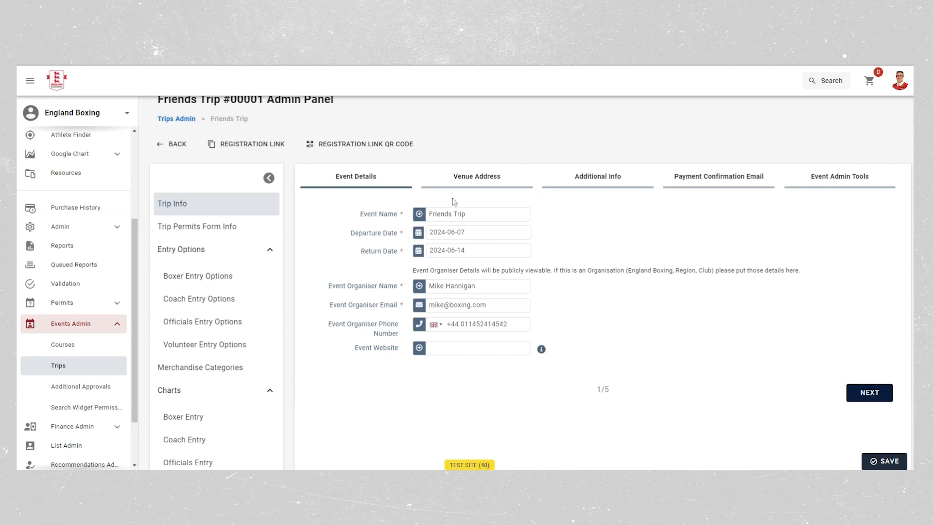
Move from the Friends Trip event details to its venue address section.
click(869, 392)
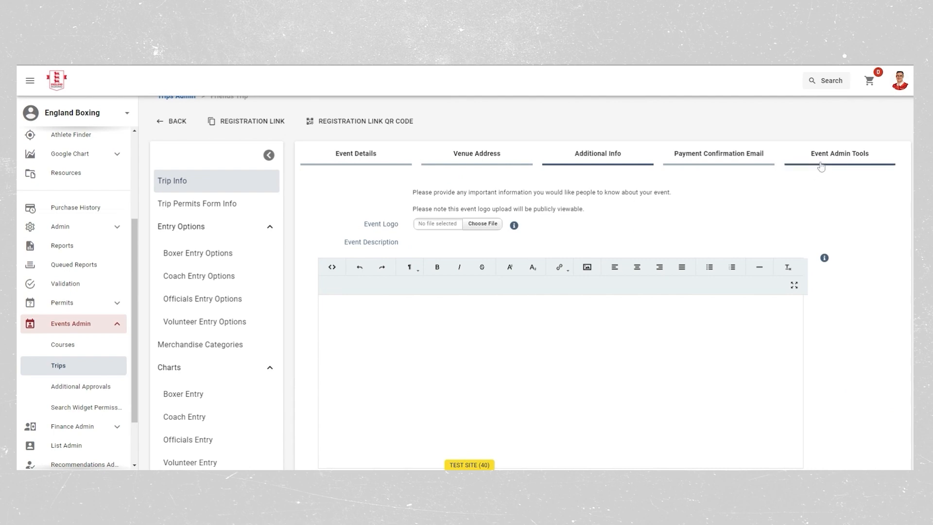
Review the event admin settings and save the Friends Trip information.
click(839, 153)
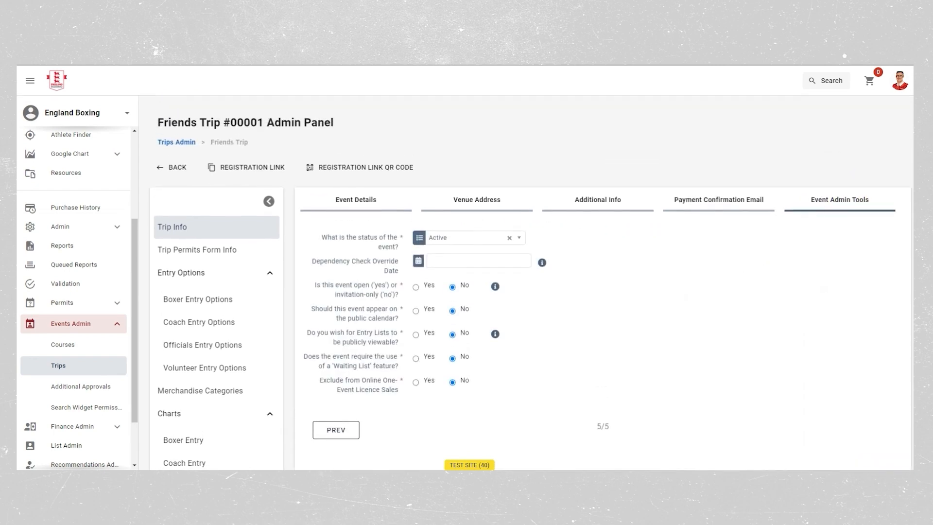
mouse_move(541, 263)
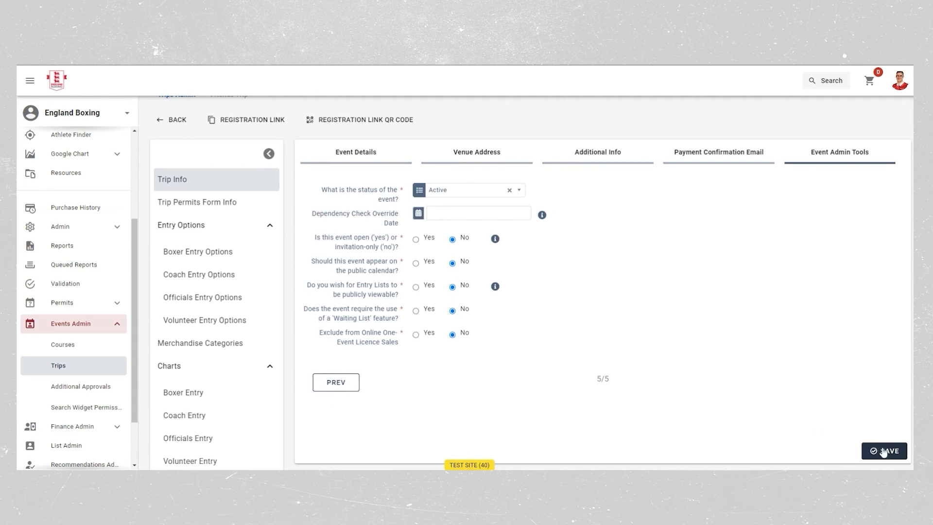
click(884, 450)
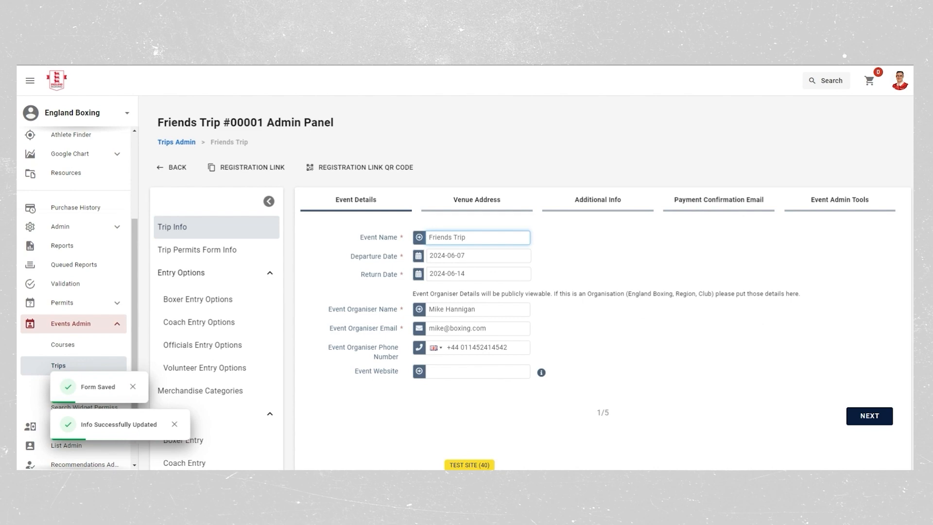
mouse_move(328, 331)
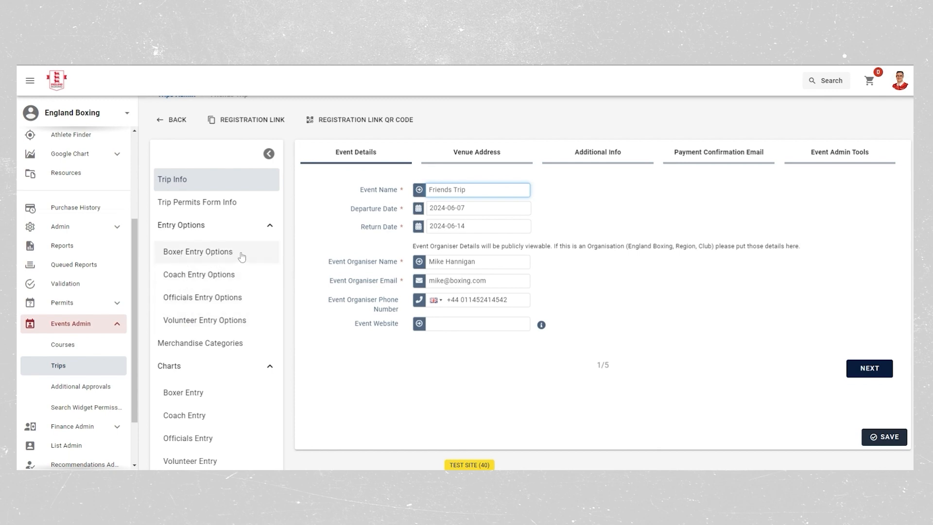
mouse_move(242, 256)
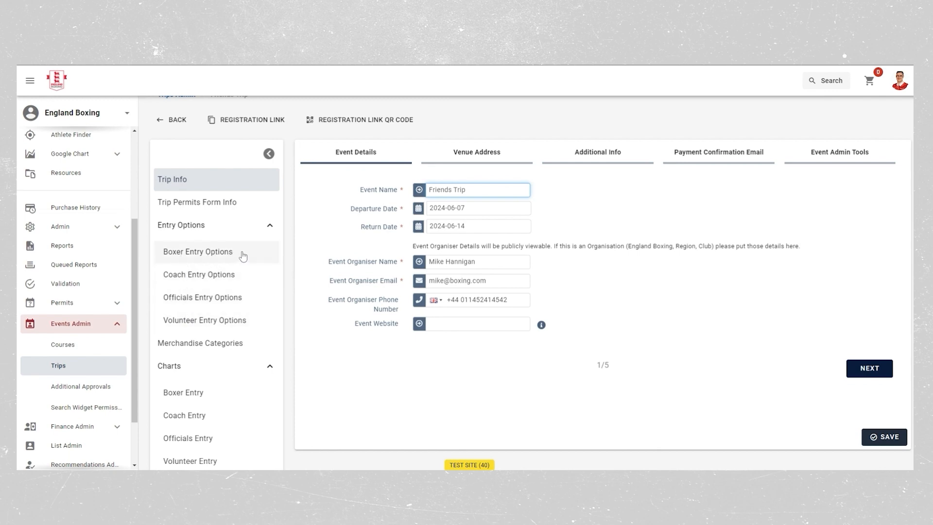
In the certification form, require details for younger boxers and rename the position to Guardian/Parent.
click(198, 251)
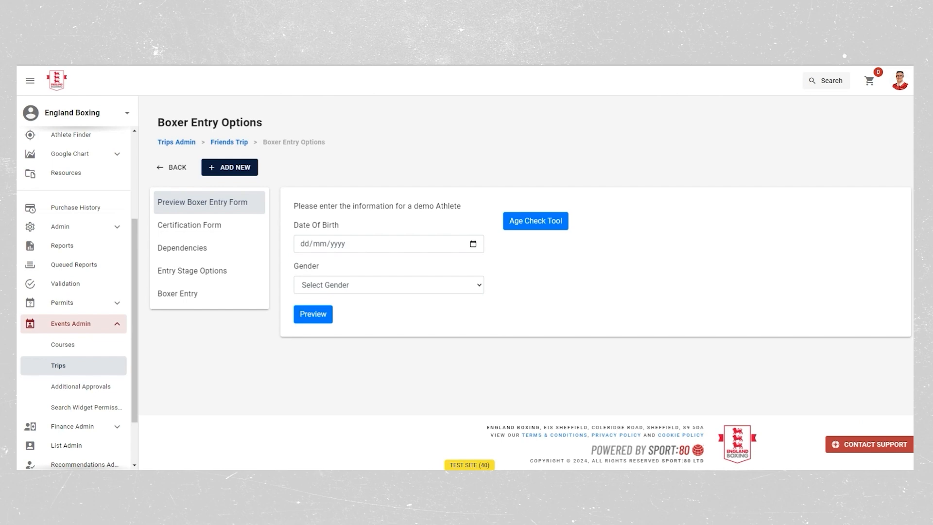
mouse_move(16, 248)
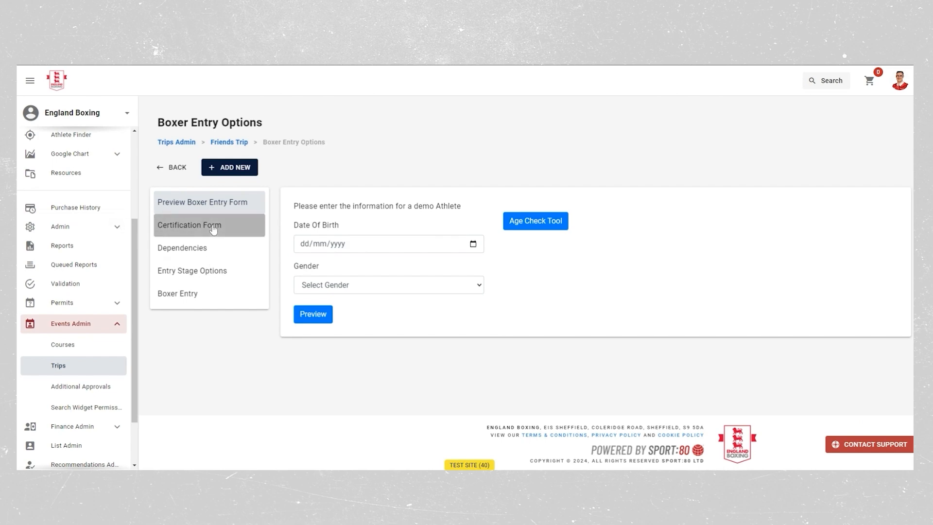
click(189, 224)
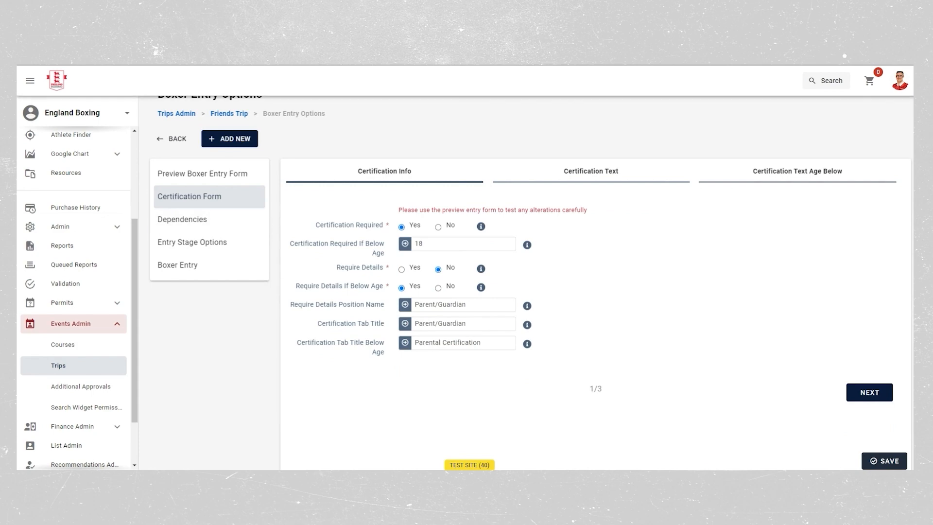
mouse_move(280, 197)
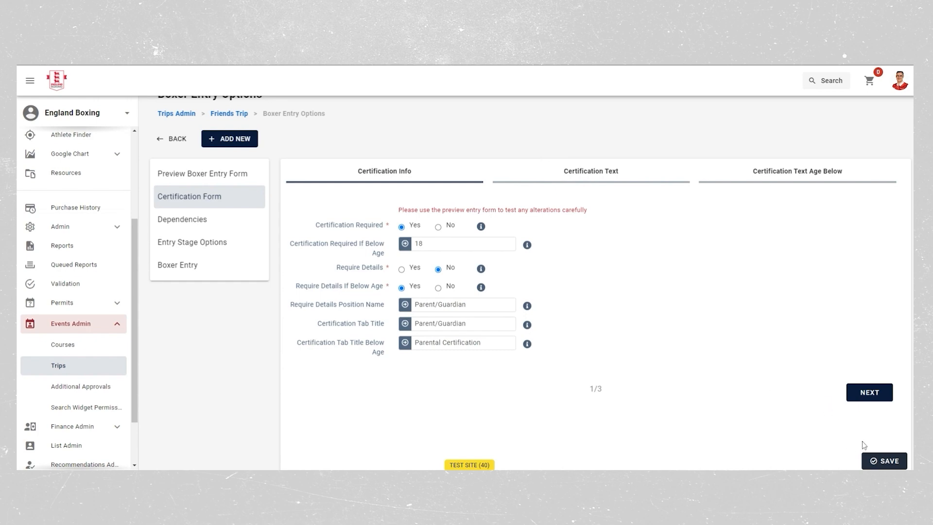
mouse_move(563, 279)
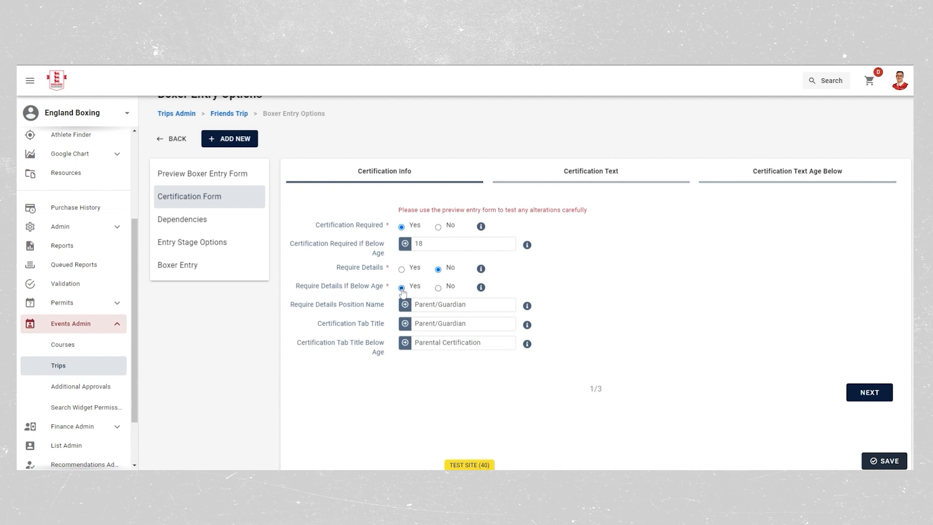
click(401, 288)
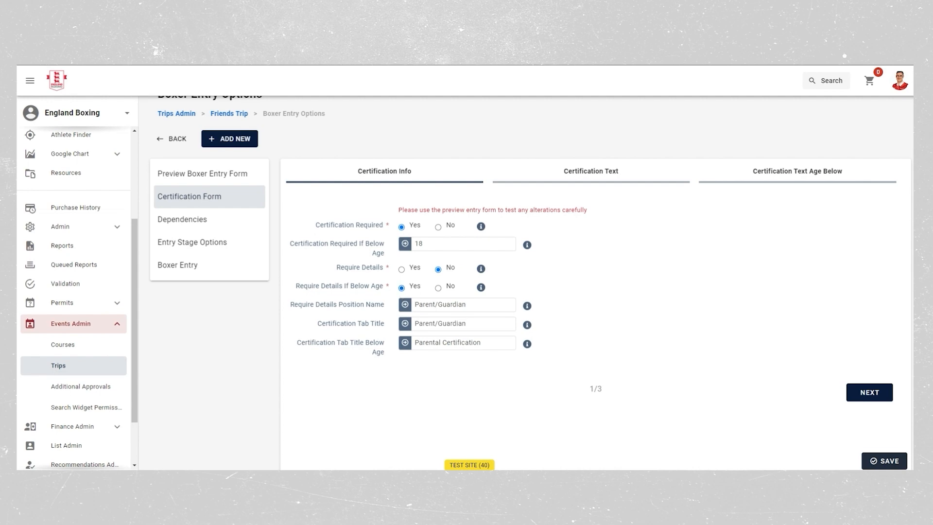
double_click(425, 304)
text(/Pare)
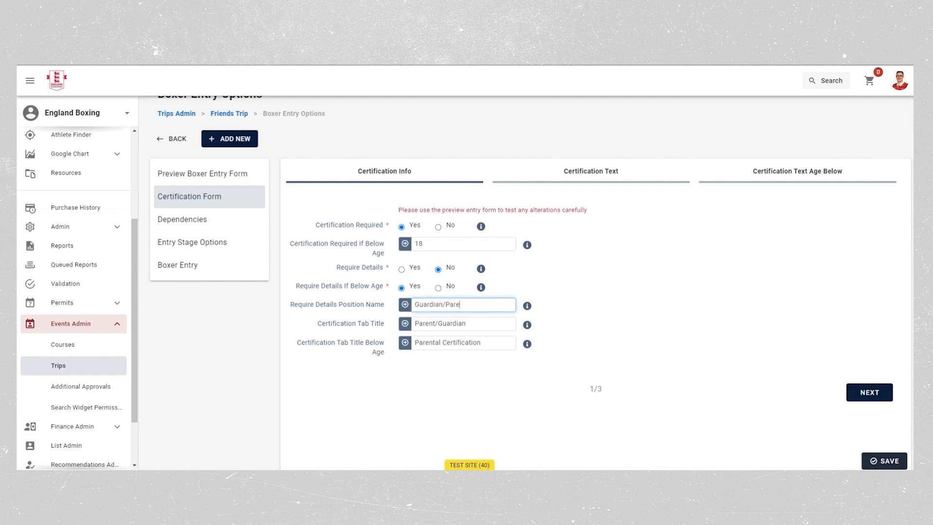
text(nt)
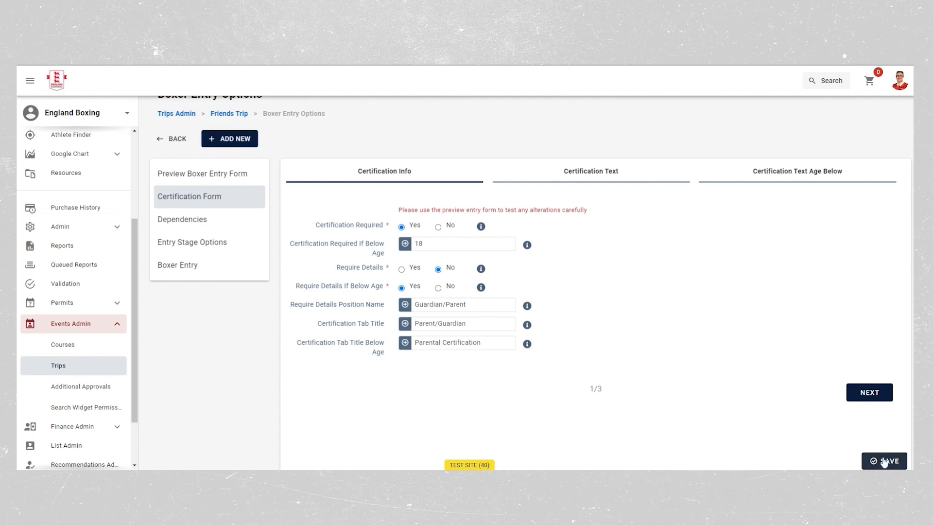
click(884, 461)
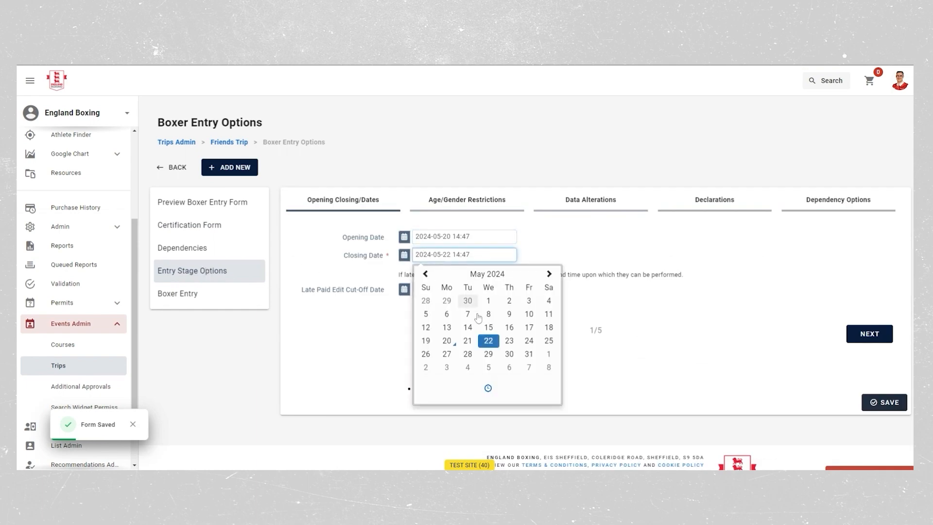
click(367, 270)
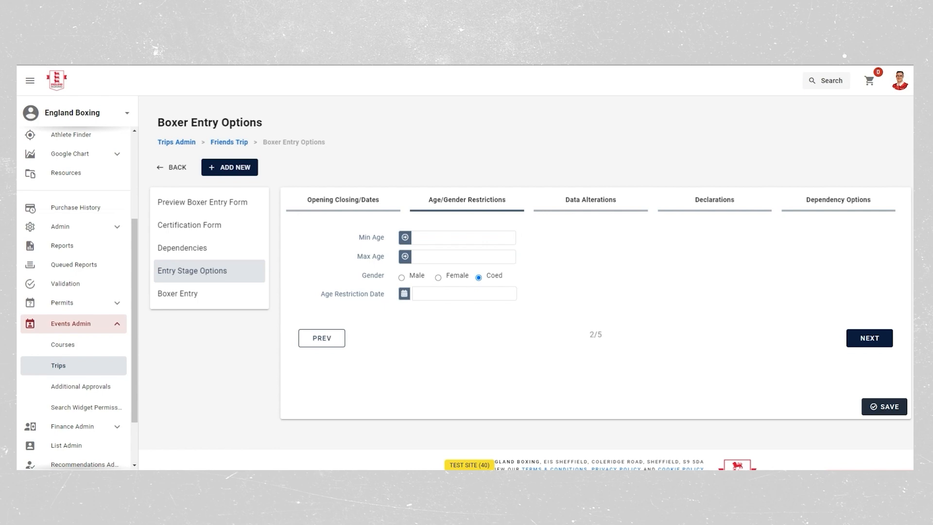
mouse_move(863, 340)
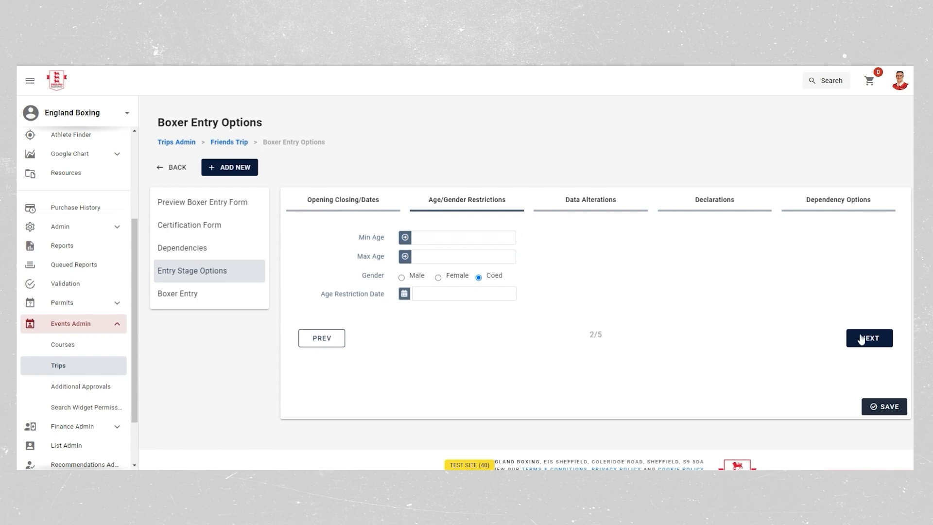
click(869, 338)
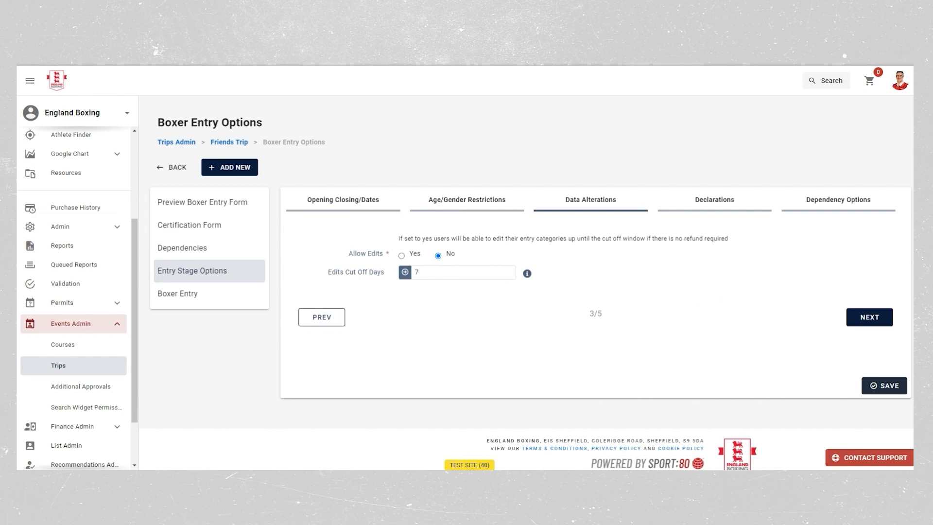
click(868, 317)
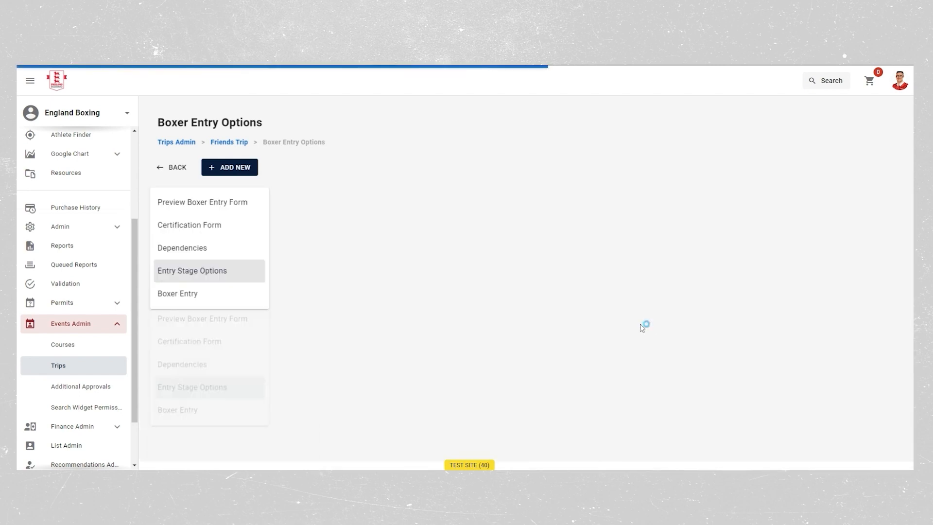
click(192, 271)
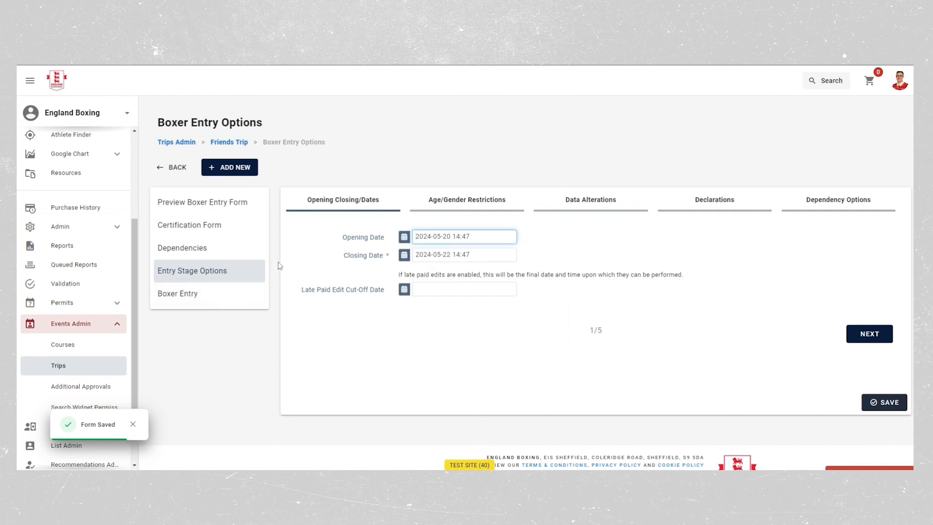
click(177, 292)
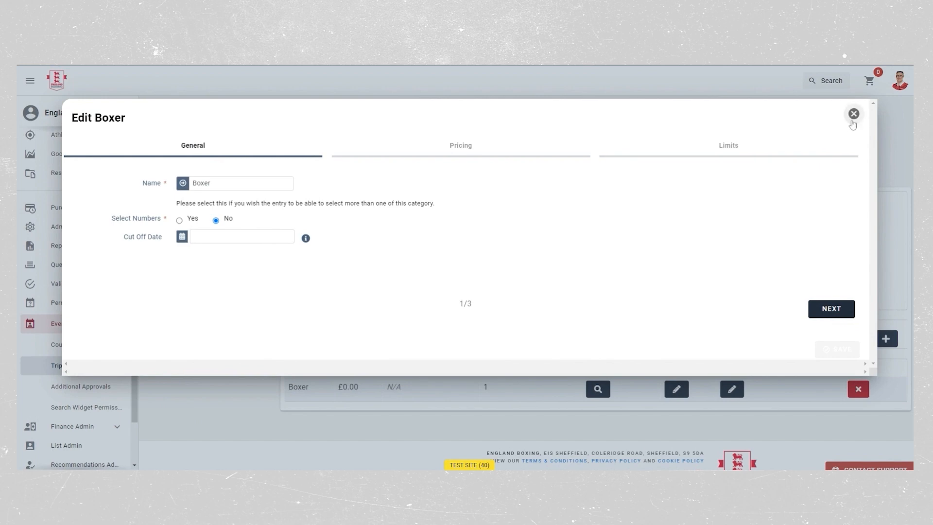
Require Individual Membership as the Boxer category's dependency and update it.
click(731, 389)
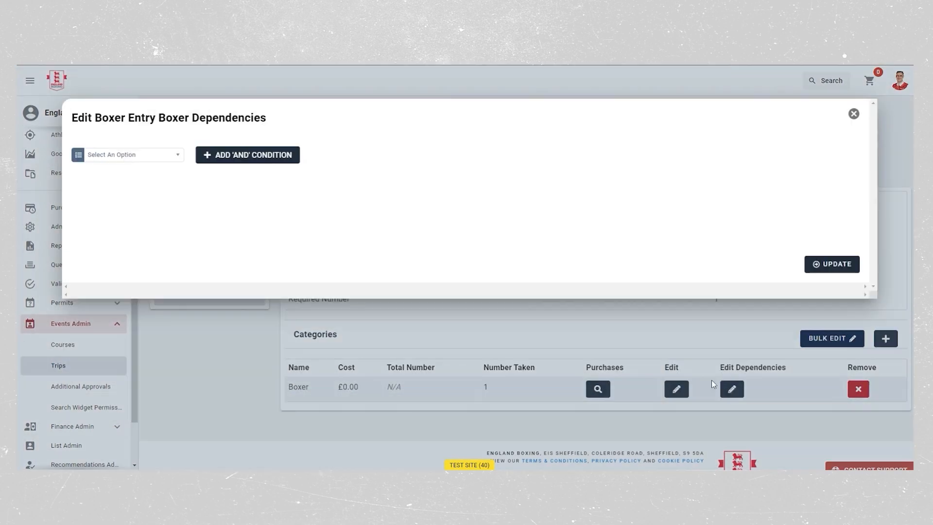
click(126, 154)
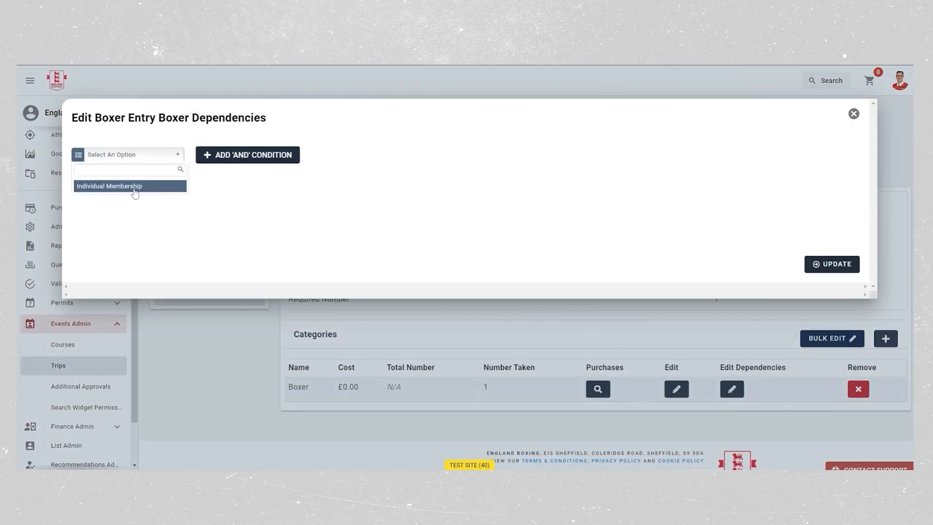
click(110, 185)
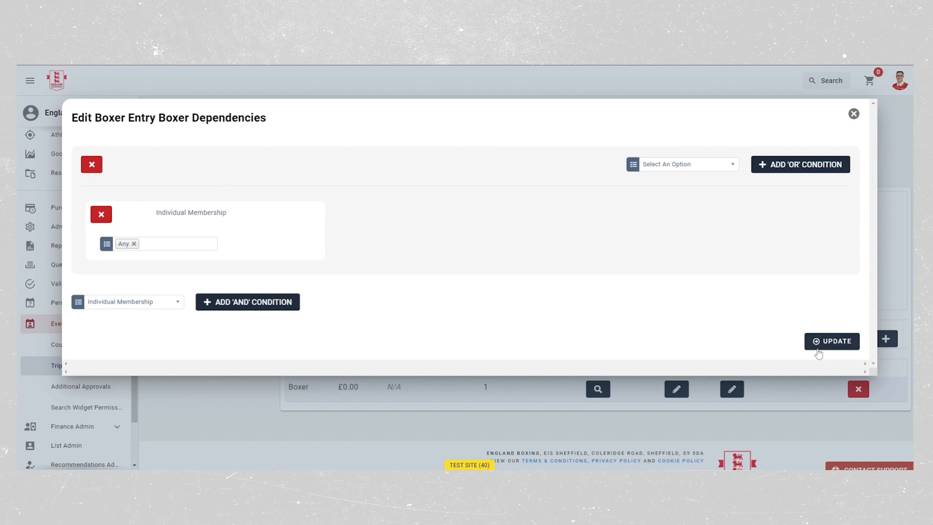
click(832, 341)
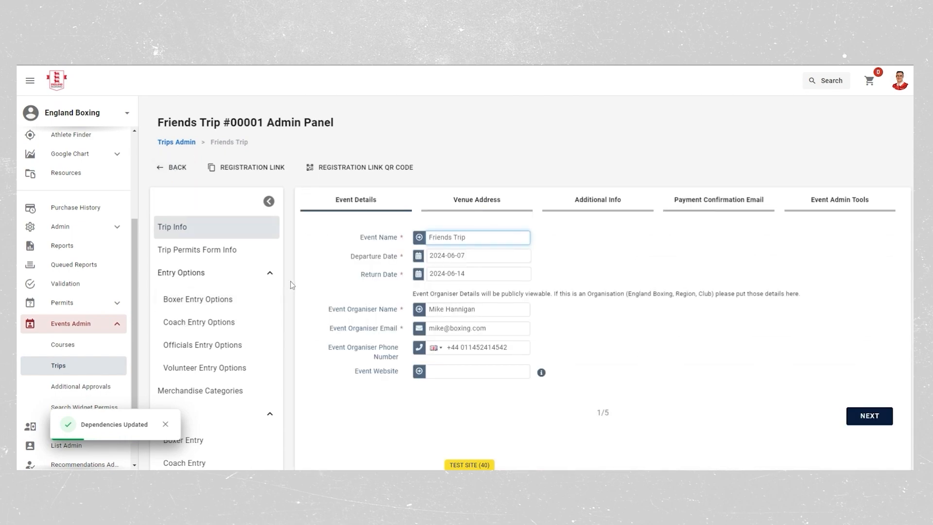
scroll(down, 3)
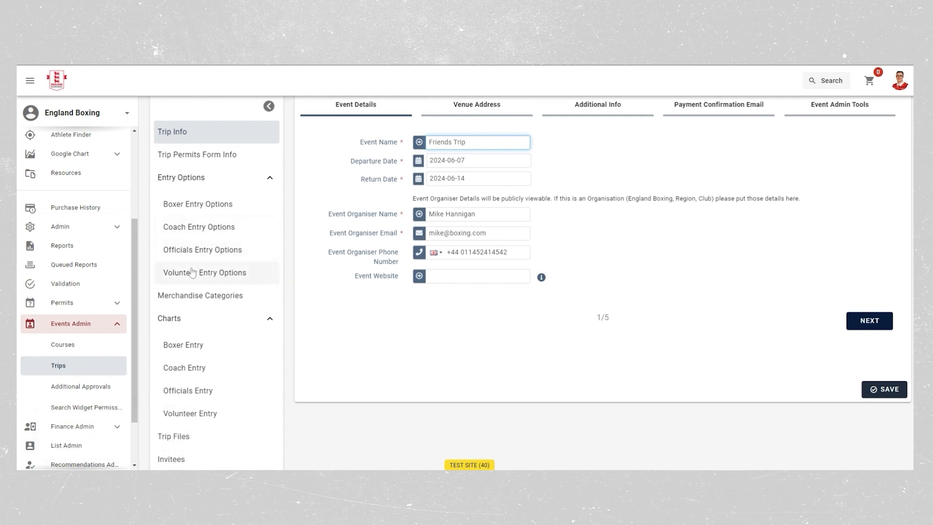
mouse_move(206, 280)
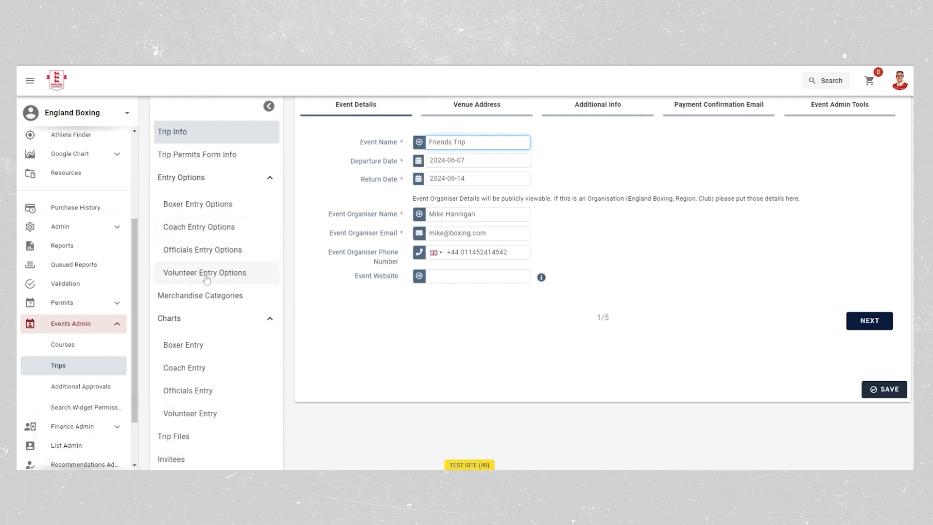
click(205, 273)
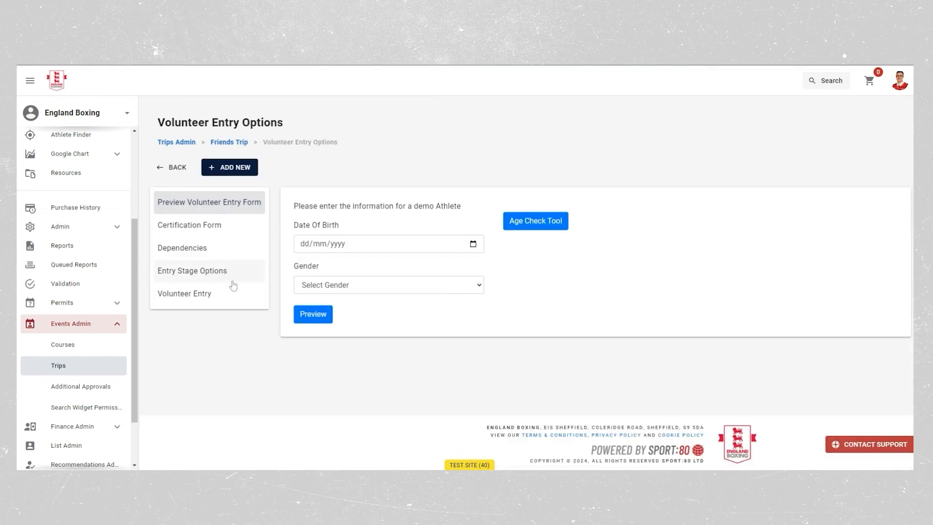
click(183, 294)
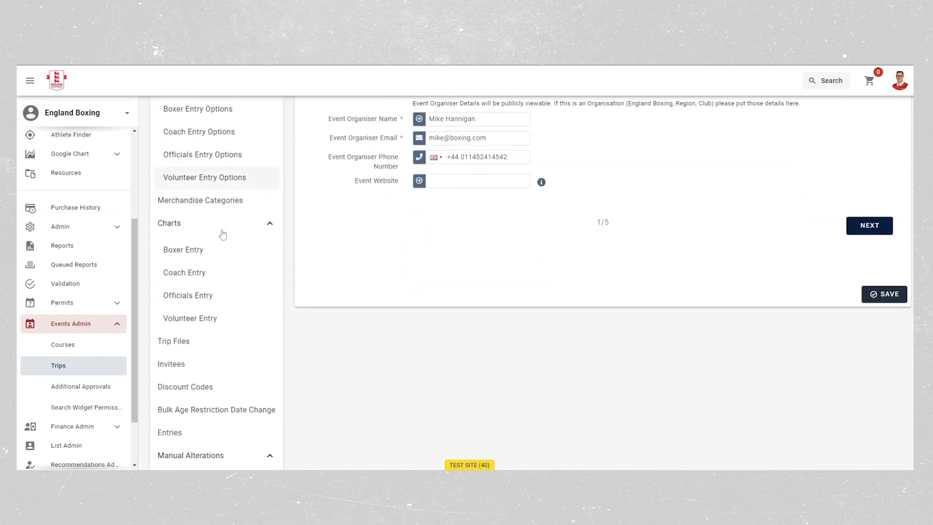
mouse_move(290, 208)
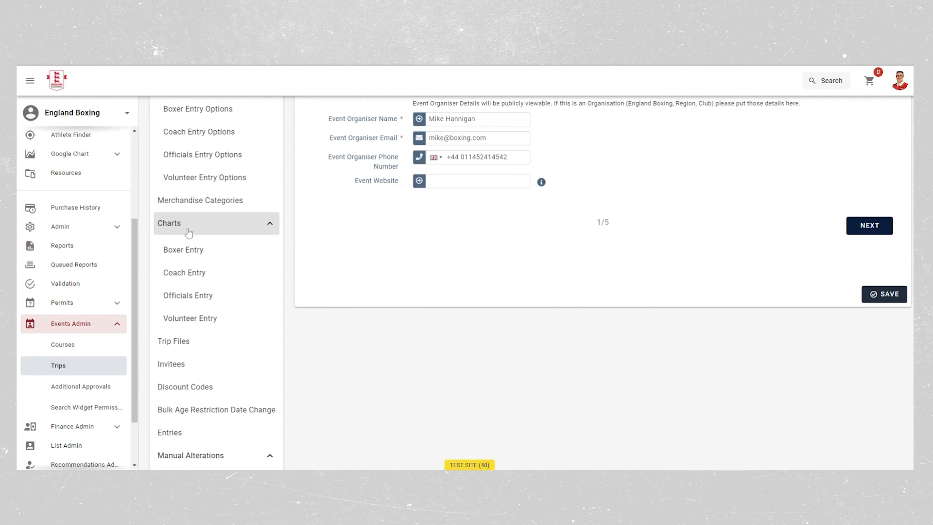
View the Boxer Entry chart and try saving an empty new trip file.
click(184, 250)
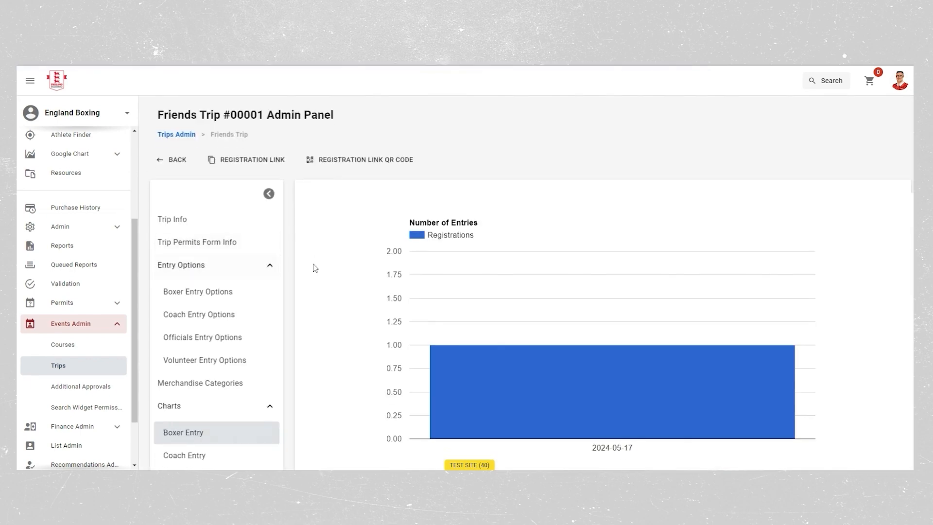
scroll(down, 3)
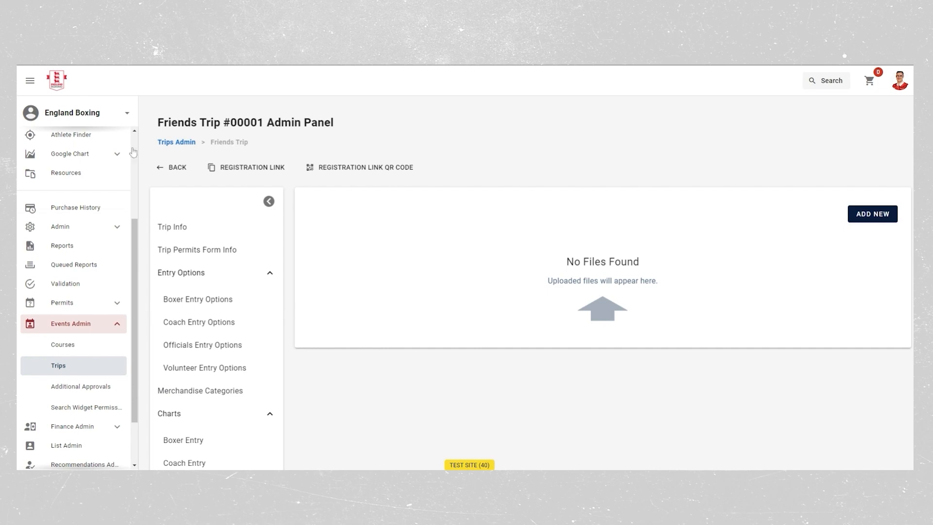
mouse_move(815, 228)
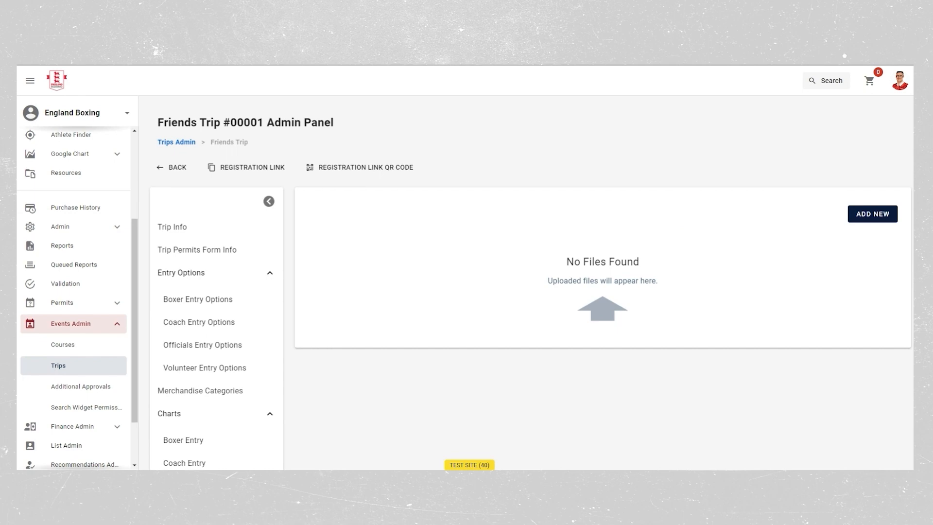
mouse_move(828, 236)
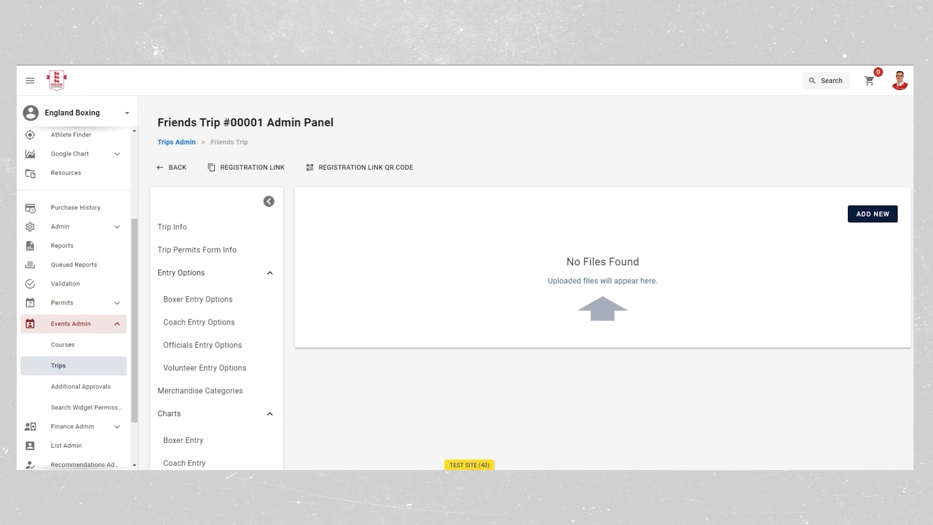
mouse_move(873, 214)
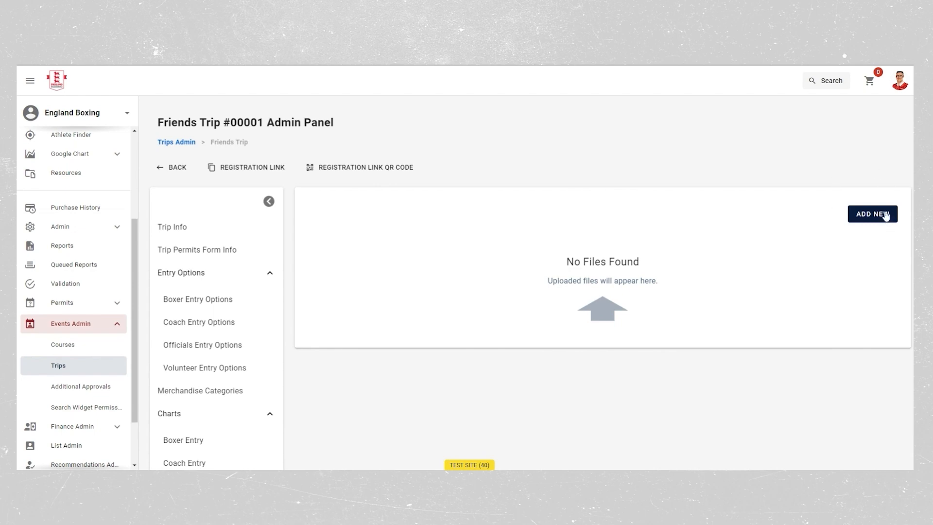
click(872, 214)
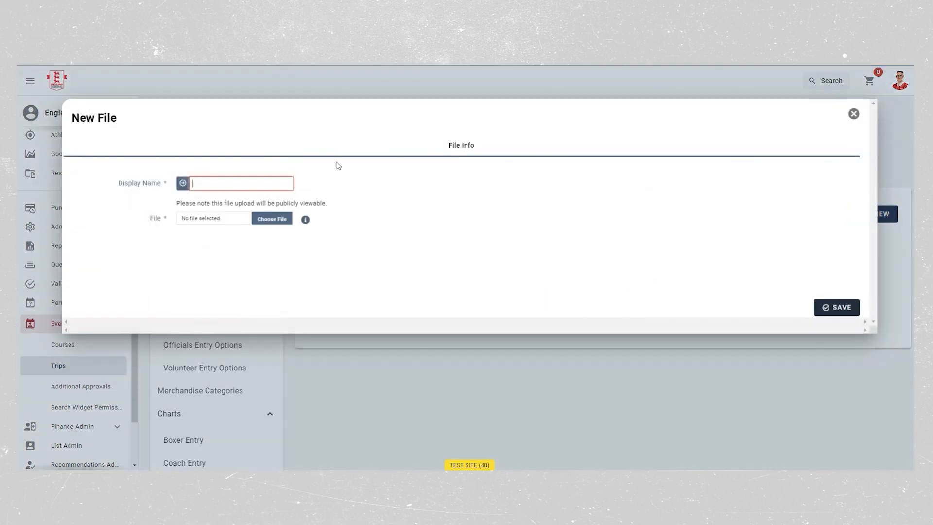
click(837, 307)
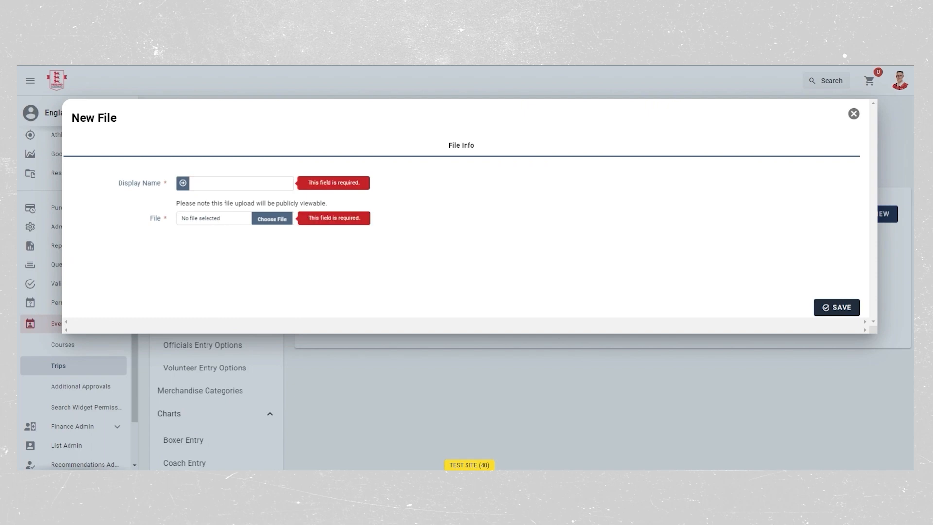
Abandon the new file form, leaving Trip Files empty, and move to Invitees.
click(240, 183)
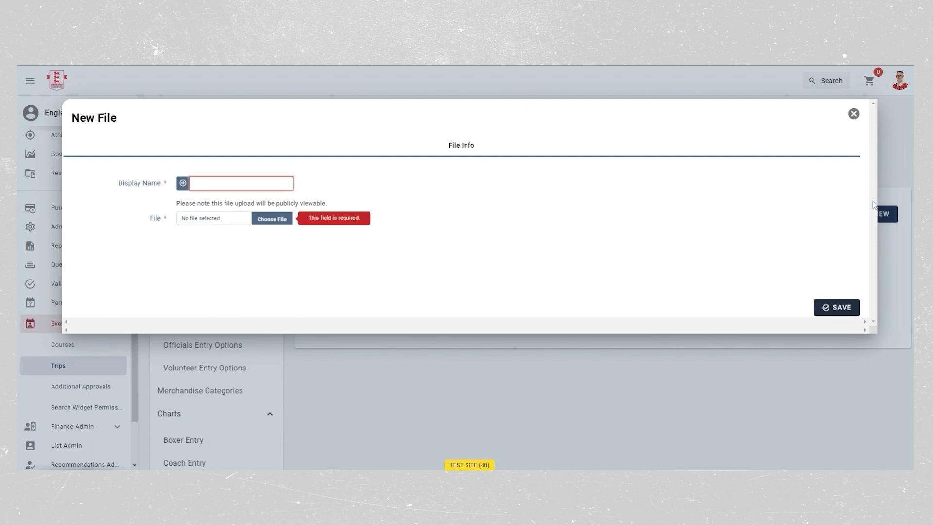
click(853, 114)
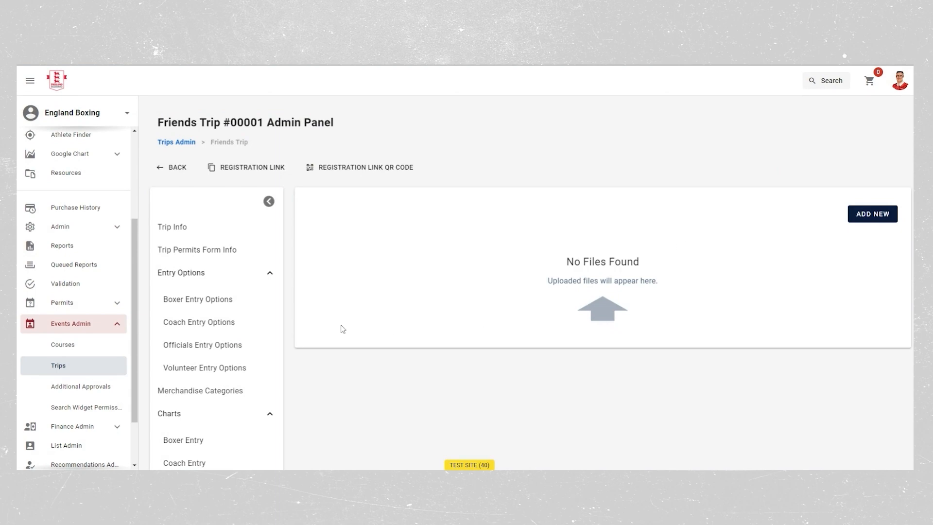
scroll(down, 3)
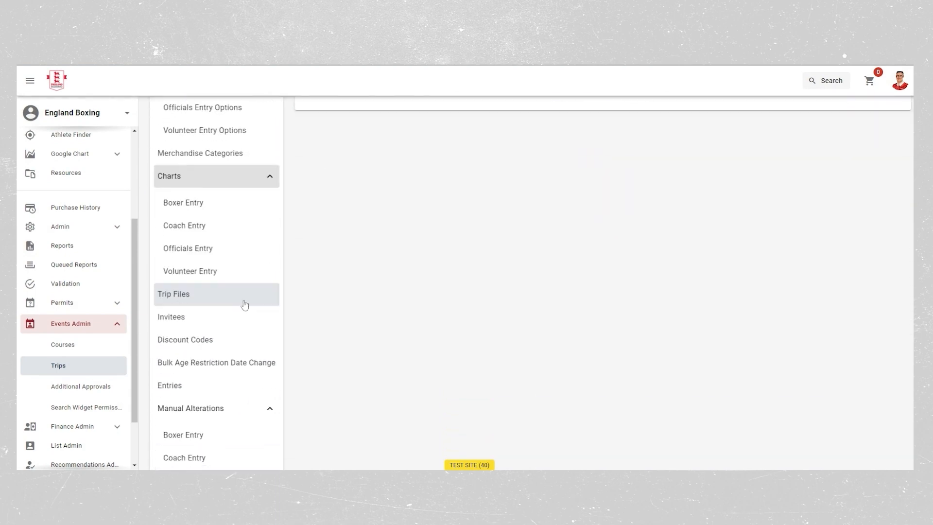
click(173, 294)
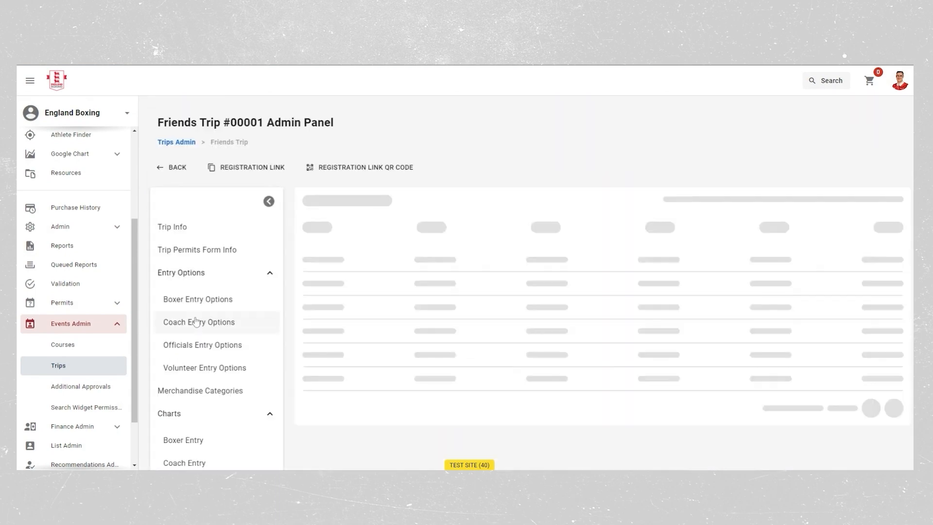
Enter 'friends NY' as an organisation to invite alongside 2BX Boxing Club and England Boxing.
click(199, 322)
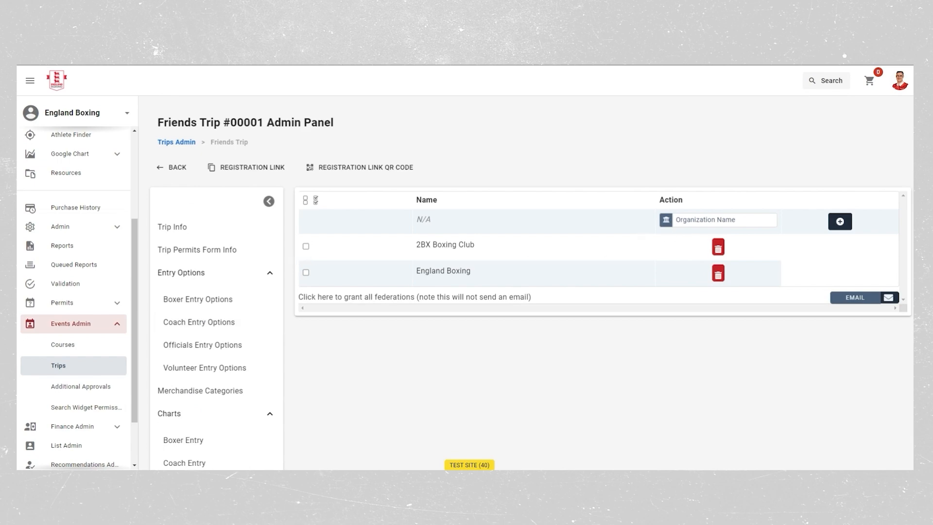
text(friends NY)
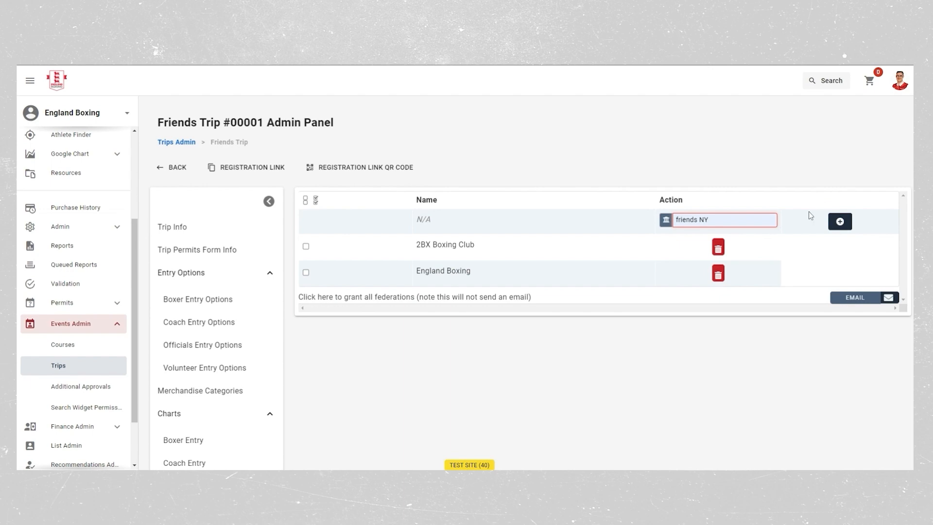
mouse_move(837, 246)
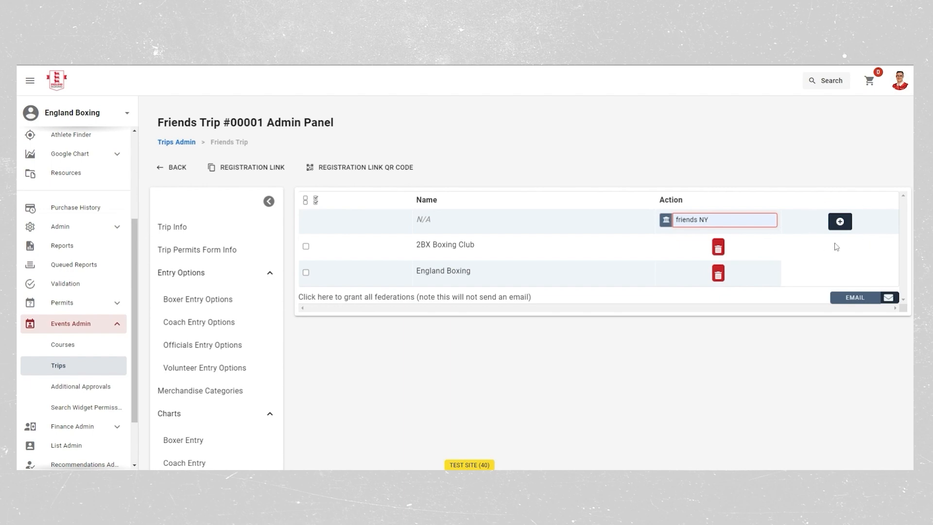
mouse_move(748, 246)
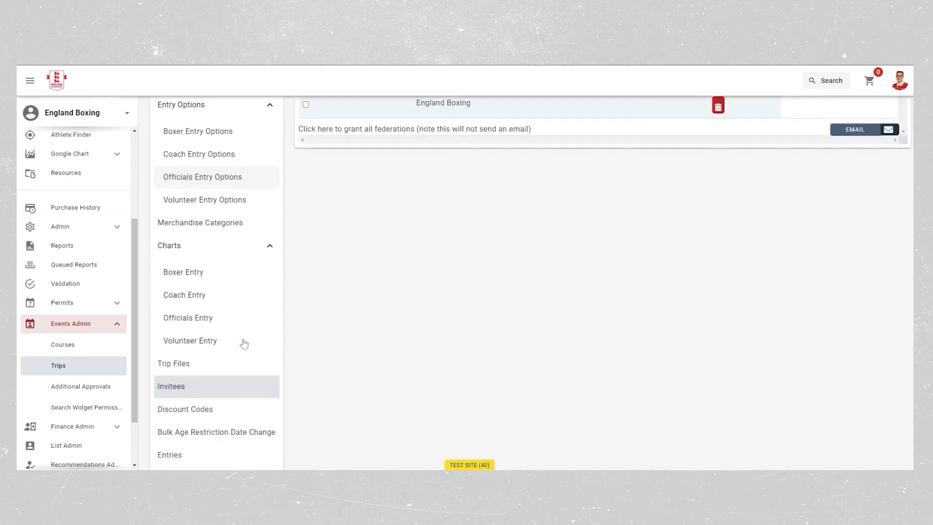
scroll(down, 3)
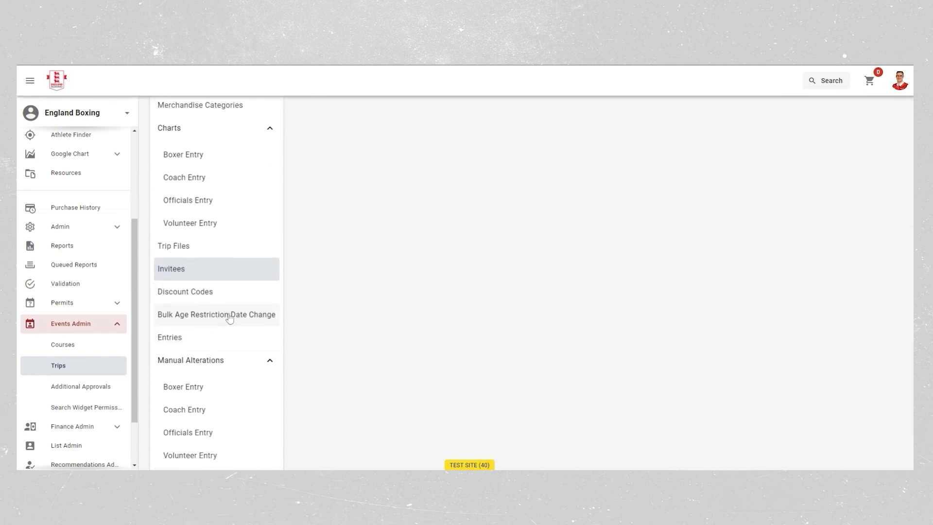
Check the bulk age restriction date change section and bring up the trip's Boxer Entry list.
click(216, 314)
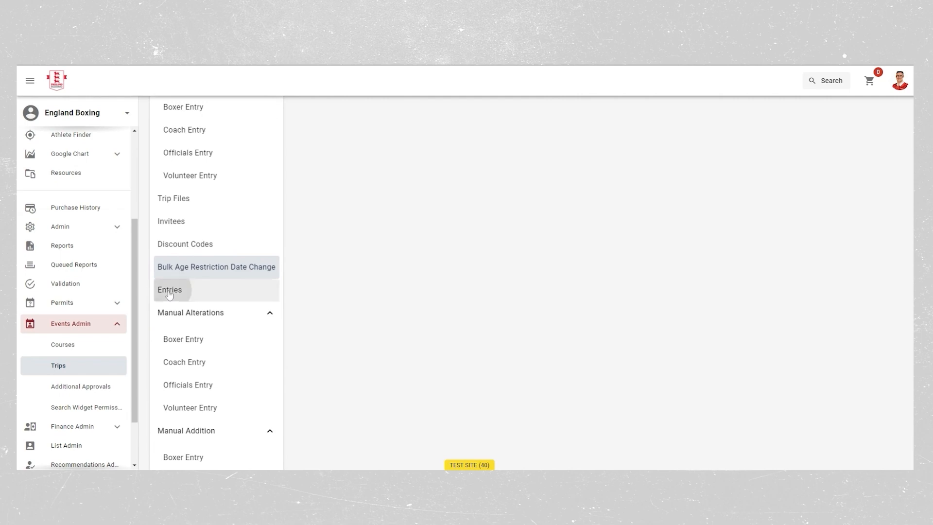
click(169, 290)
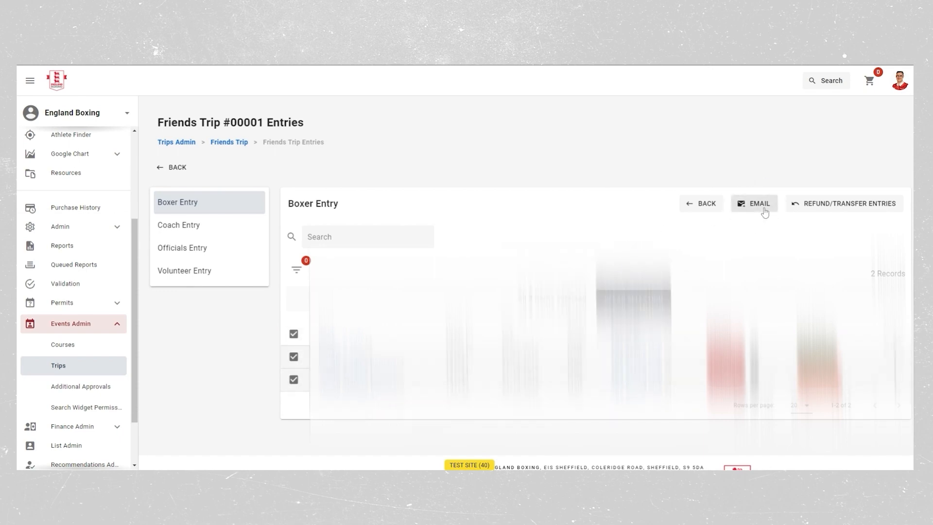
Preview the email form for the two selected boxer entries and close it unsent.
click(754, 204)
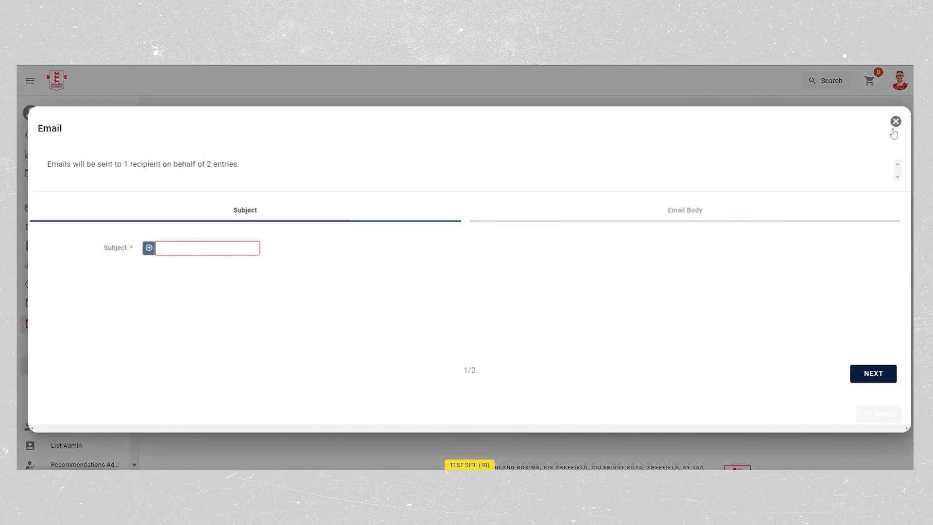
click(895, 121)
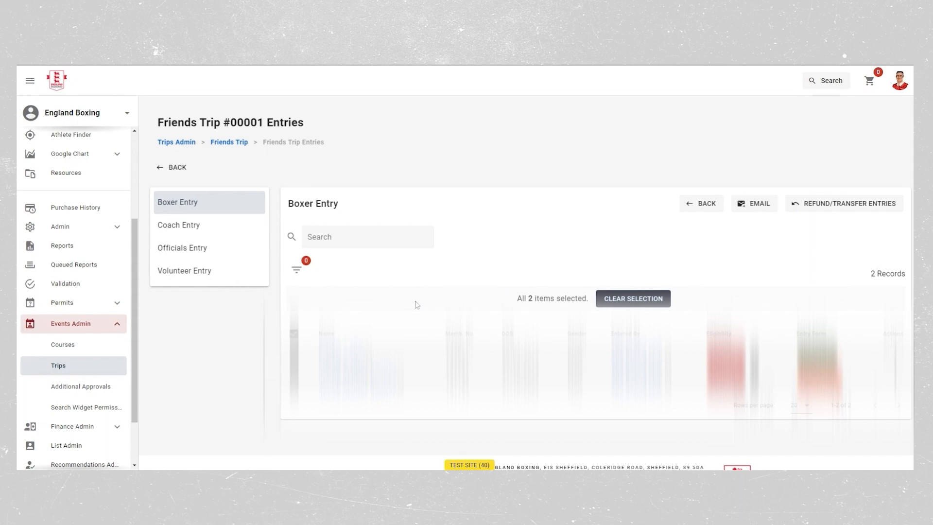
mouse_move(859, 240)
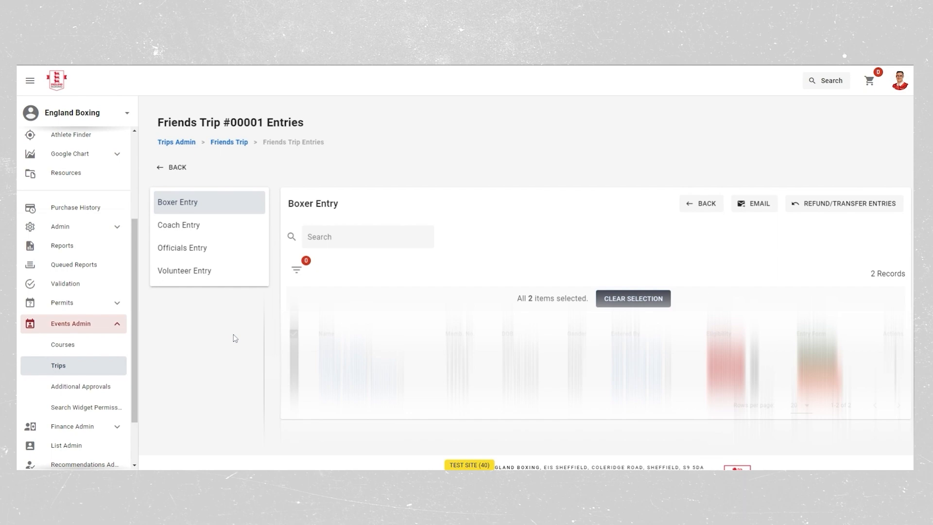
mouse_move(214, 337)
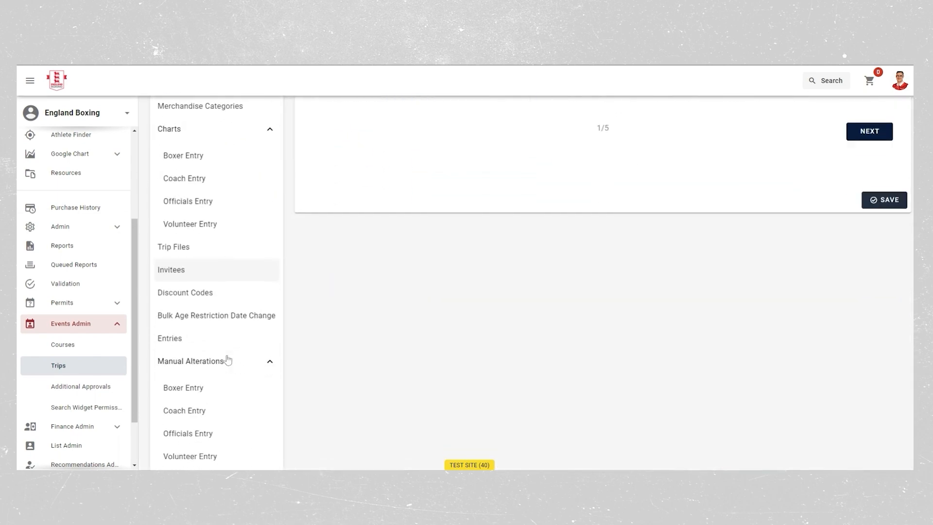
scroll(down, 3)
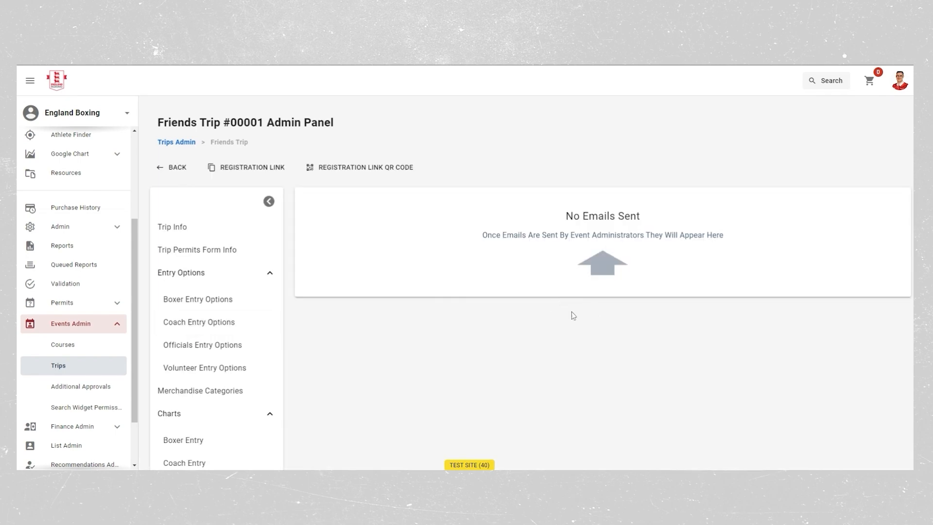
mouse_move(550, 325)
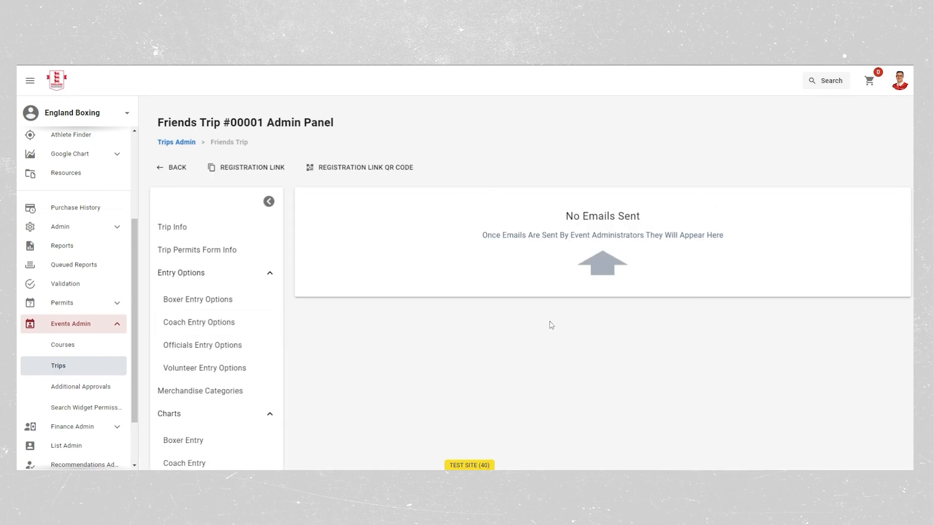
Confirm no sent emails and show the trip's 10 downloadable reports.
scroll(down, 3)
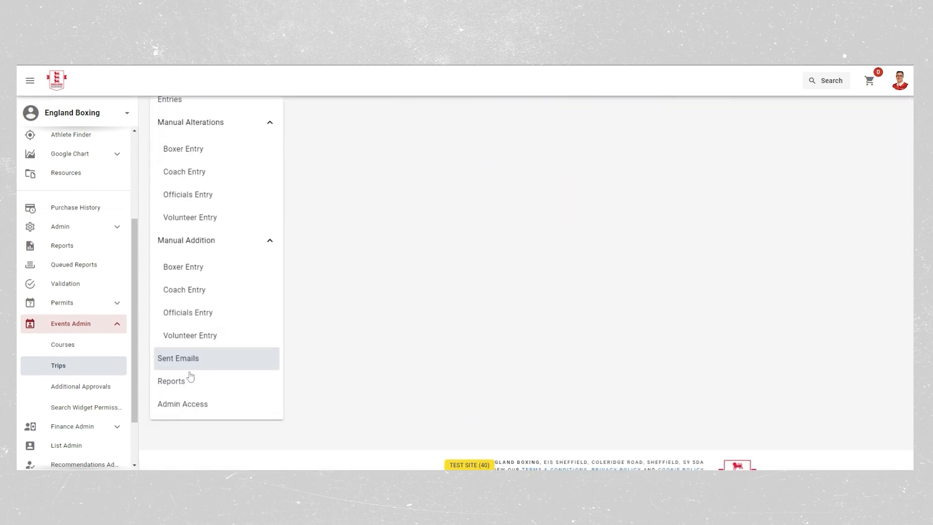
click(171, 382)
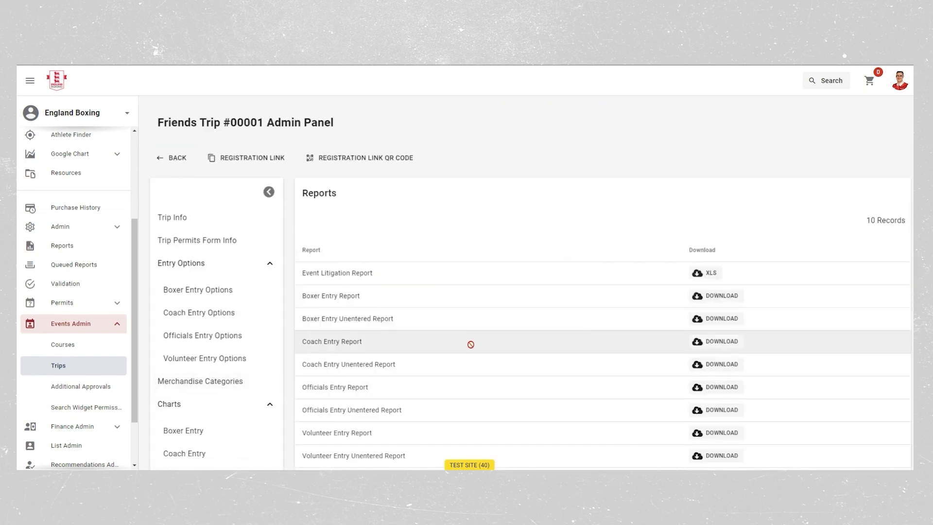
View the four full-access admins and start the Grant Admin Access form.
scroll(down, 3)
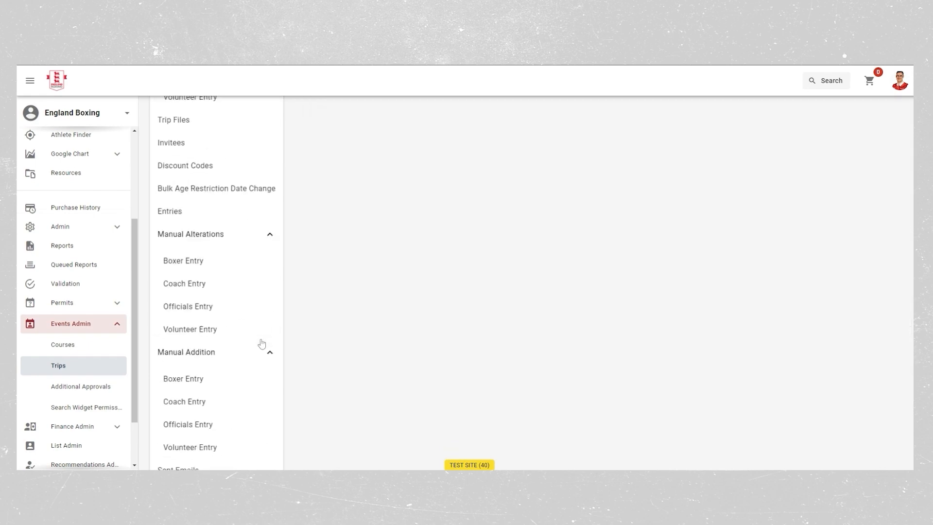
scroll(down, 3)
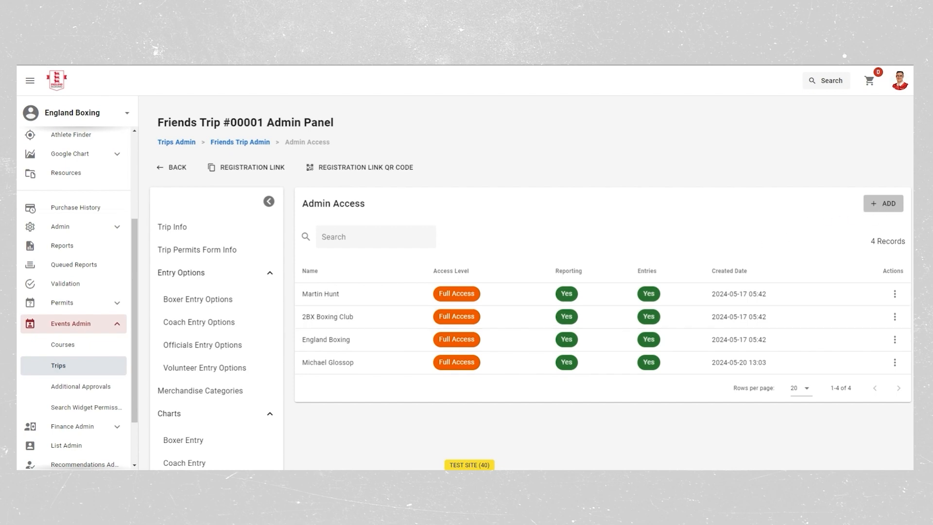
click(884, 204)
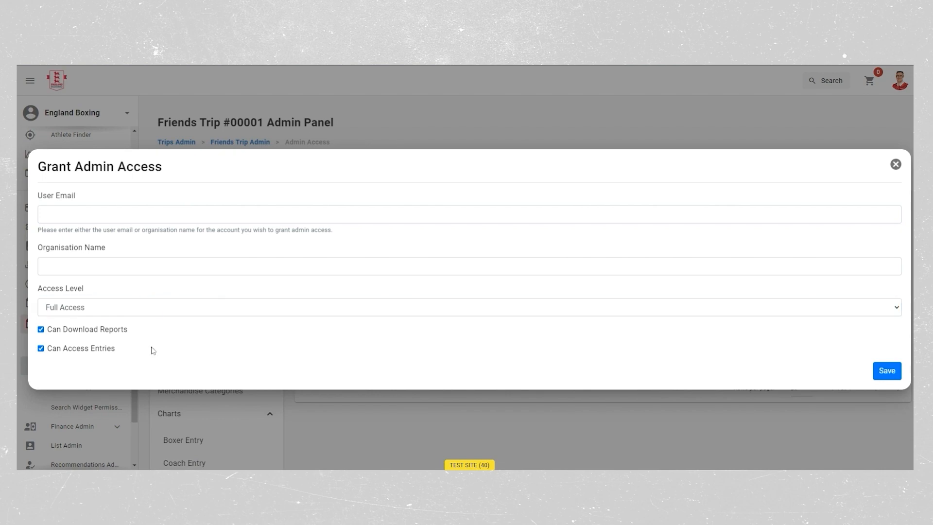
mouse_move(784, 371)
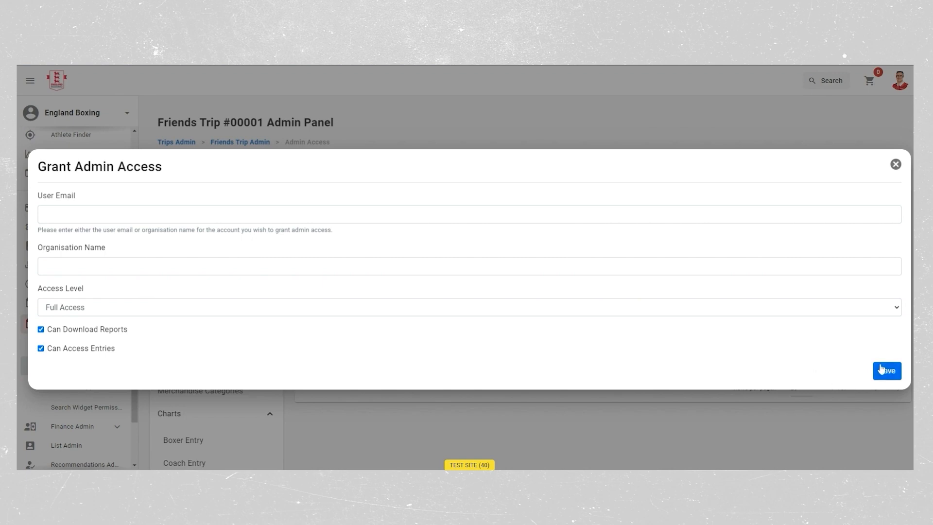
Close the Grant Admin Access form, leaving four admins, and go to Trips.
click(887, 371)
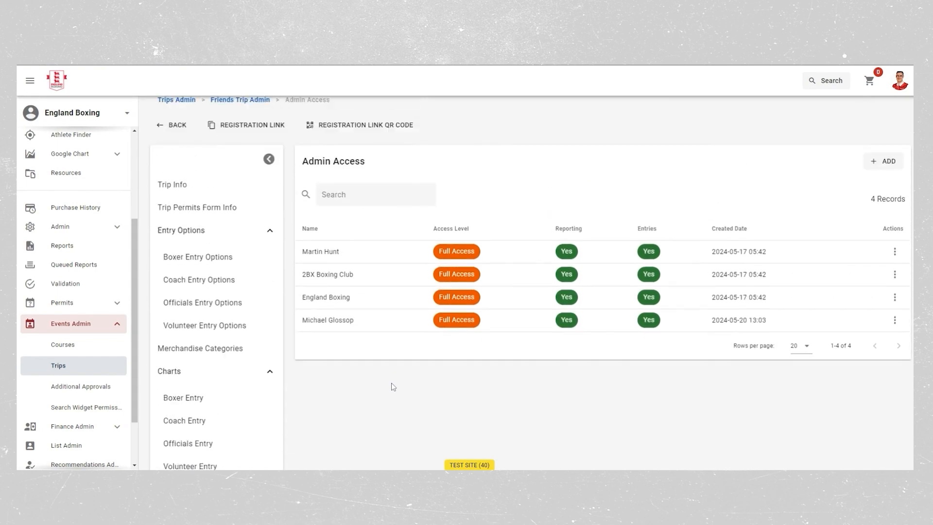
click(58, 256)
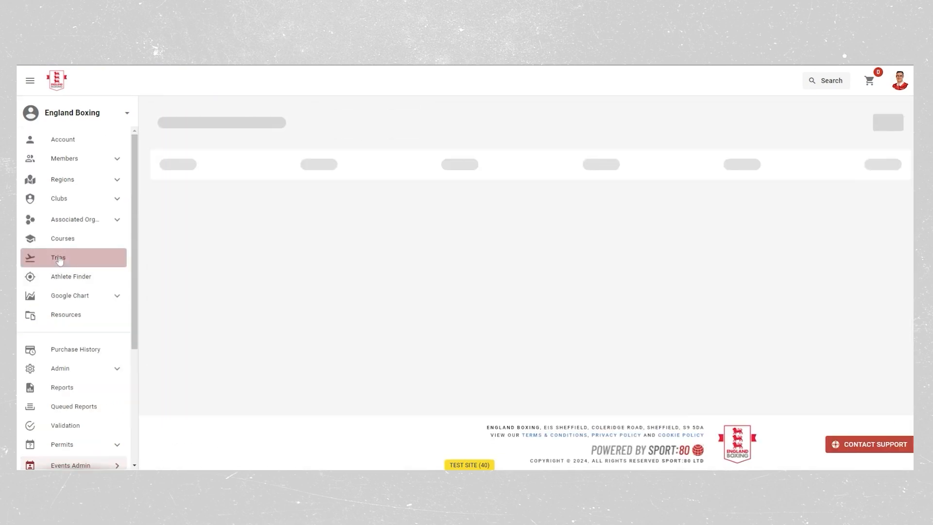
Manage entries for Bromley going Abroad 2 and begin entering an existing member as a boxer.
click(57, 257)
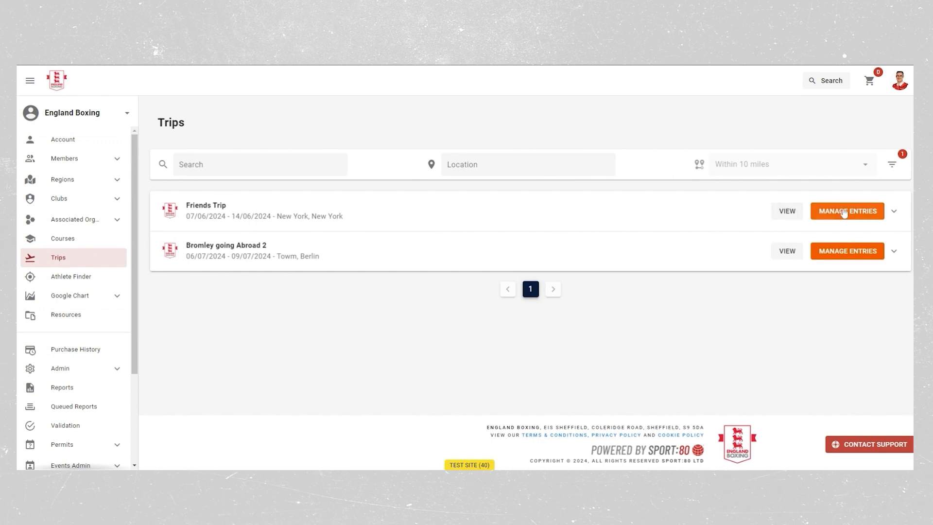
click(847, 211)
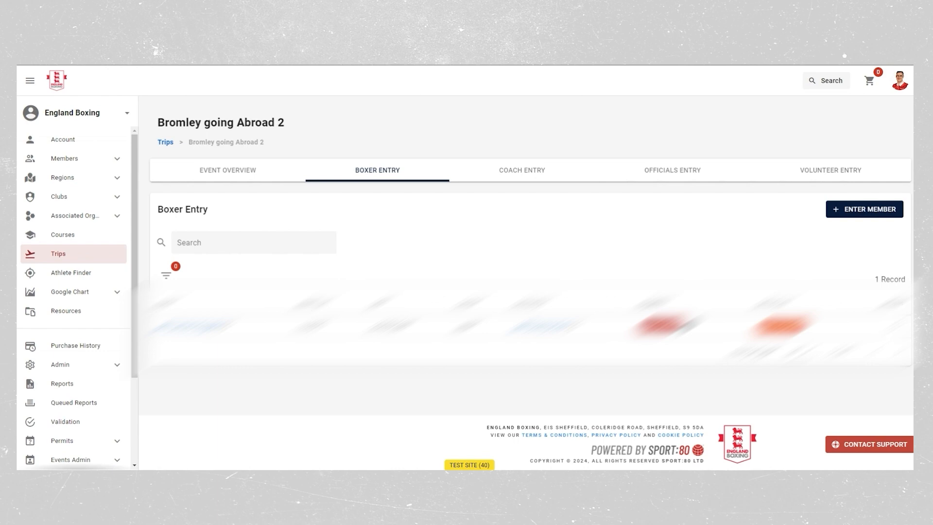
click(864, 209)
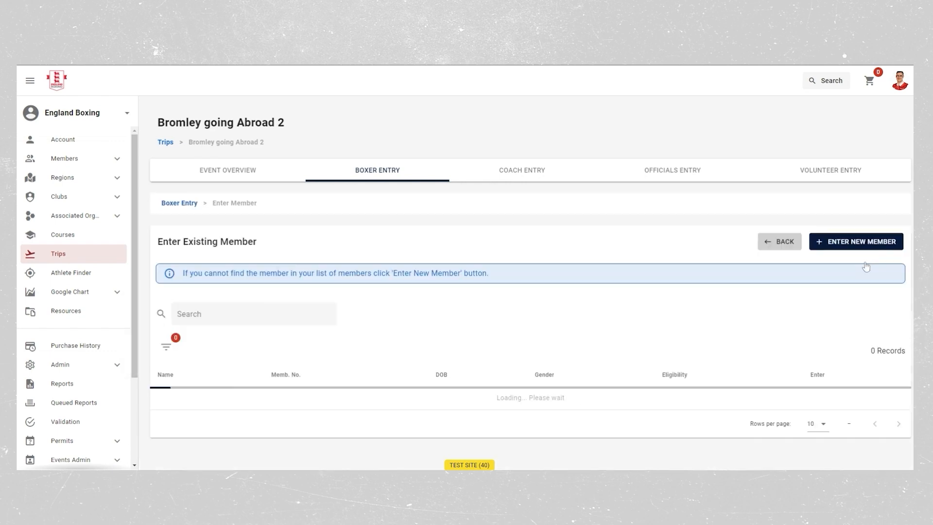
Start a manual access request for an existing member under Individual Membership.
click(856, 241)
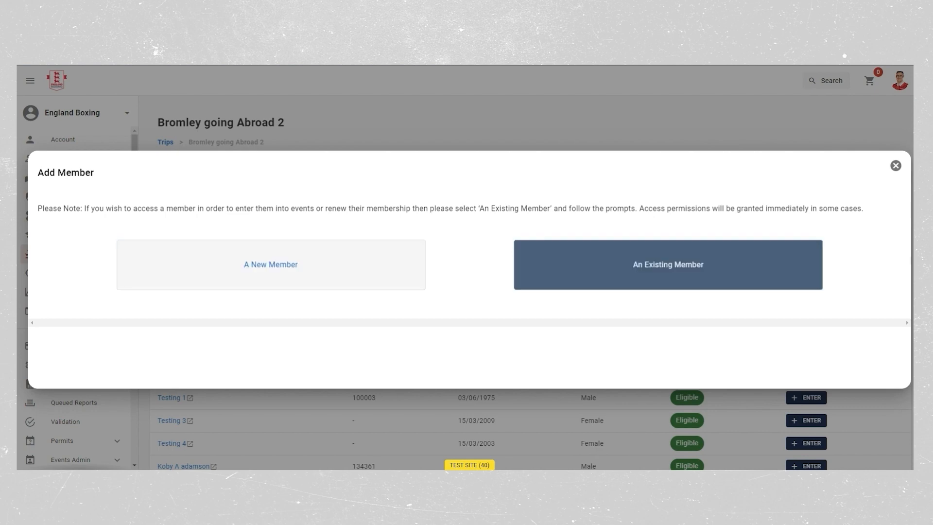
click(667, 264)
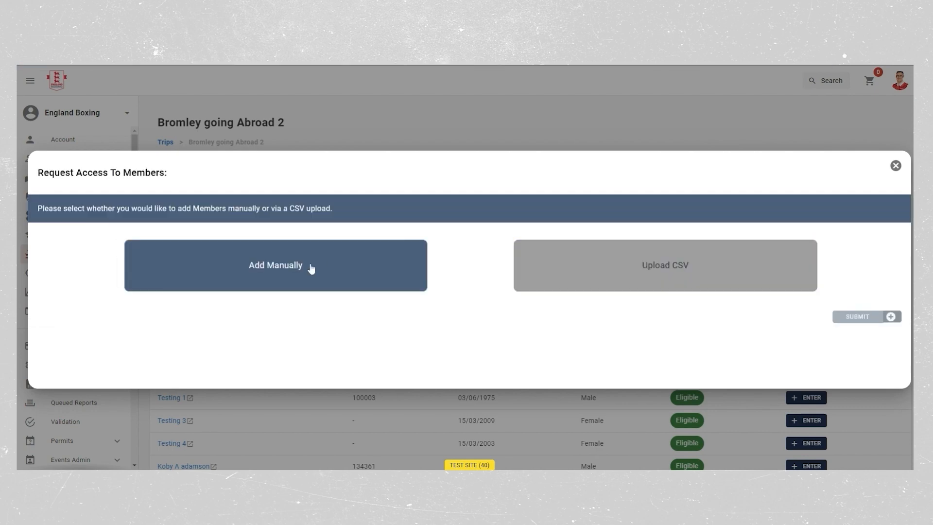
click(275, 264)
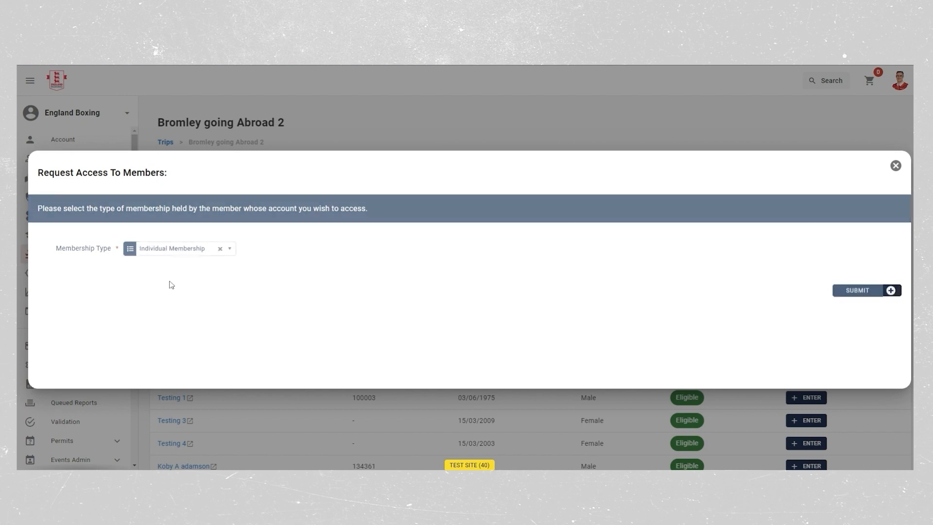
click(857, 289)
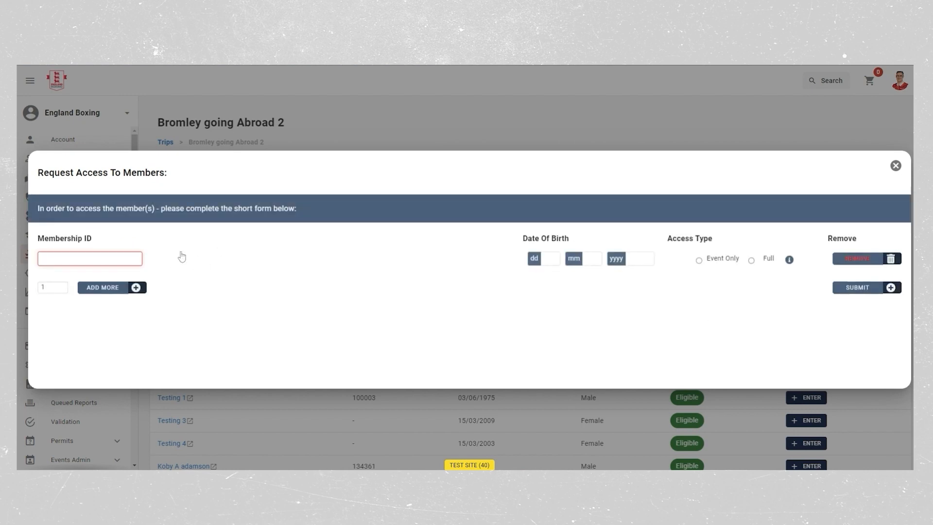
click(593, 259)
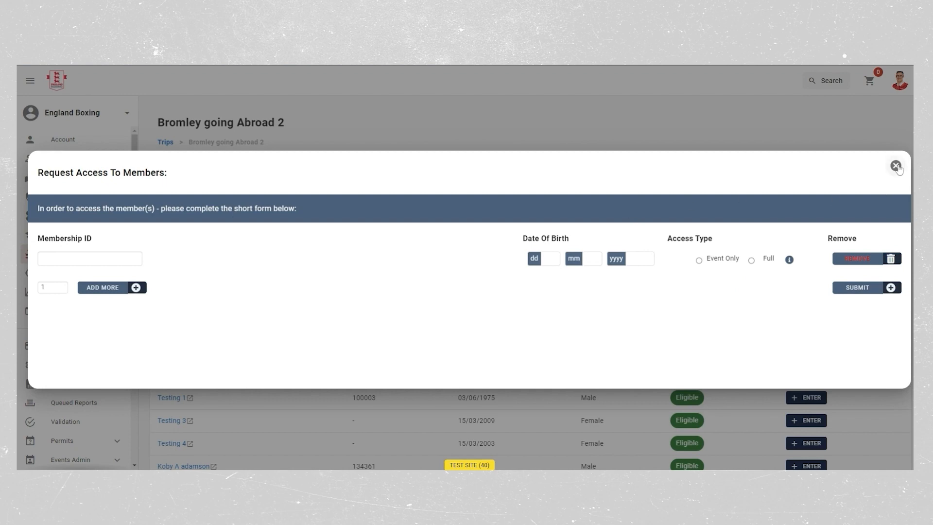
Close the request access form and return to the Trips list.
click(896, 165)
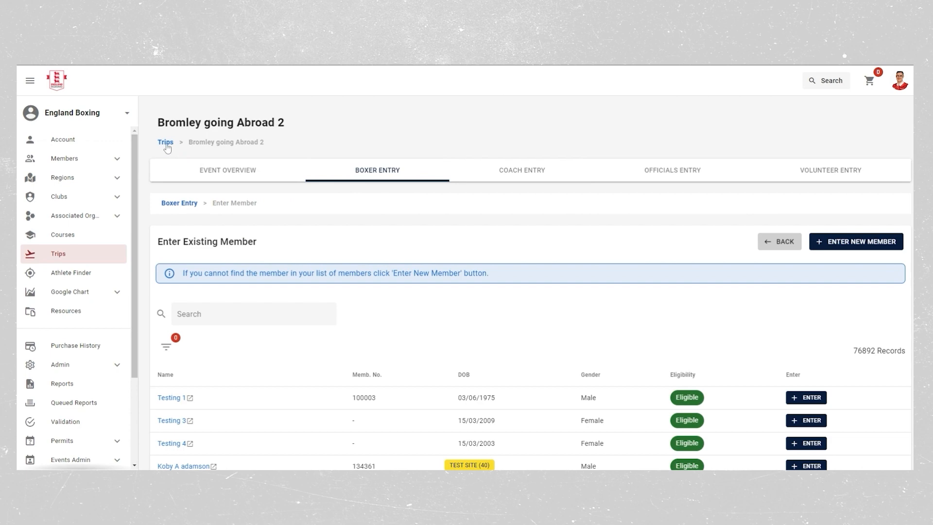
click(165, 142)
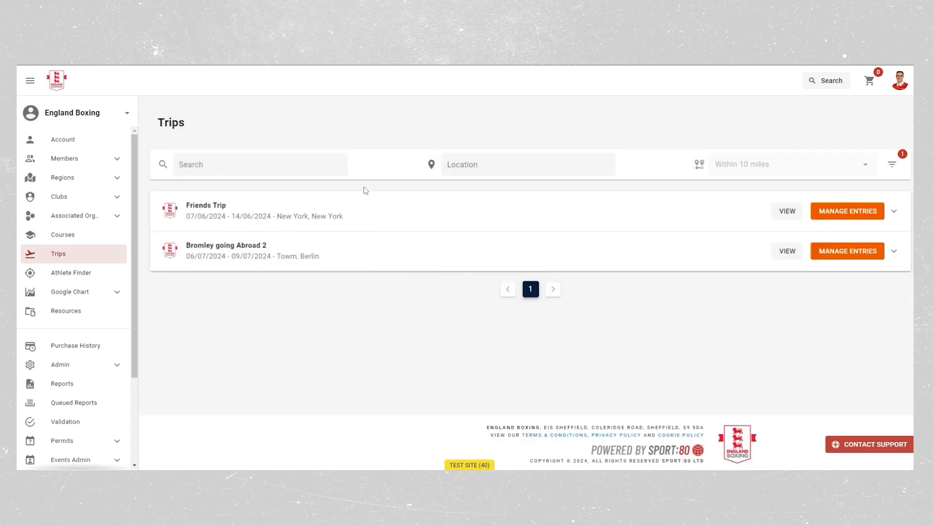